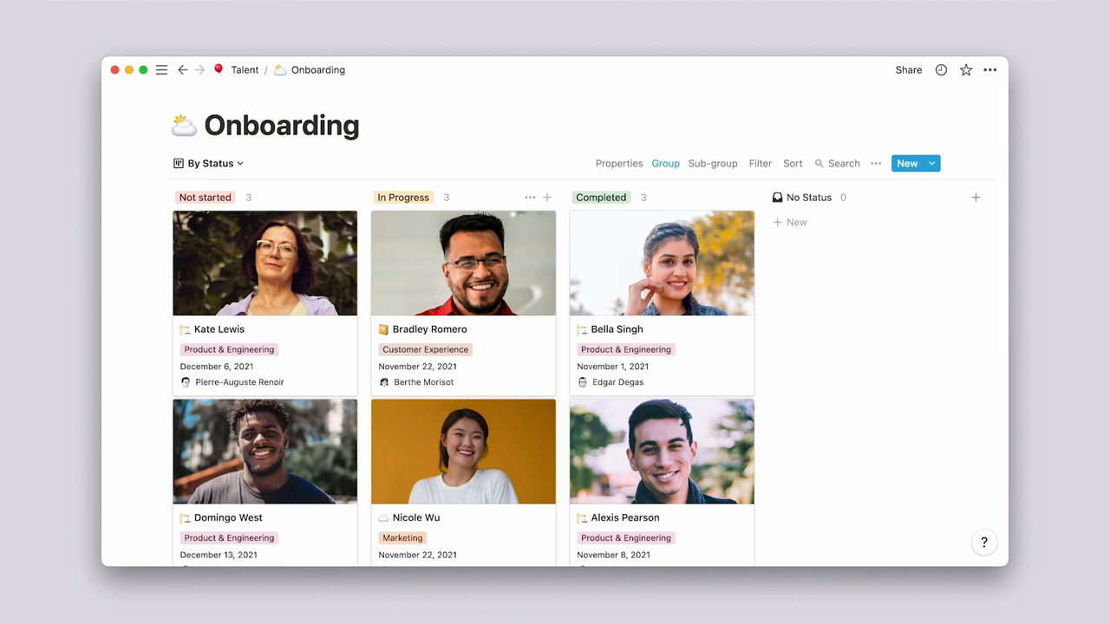
Scroll the finished Onboarding board, then go to the Product & Engineering team page
scroll("down", 3)
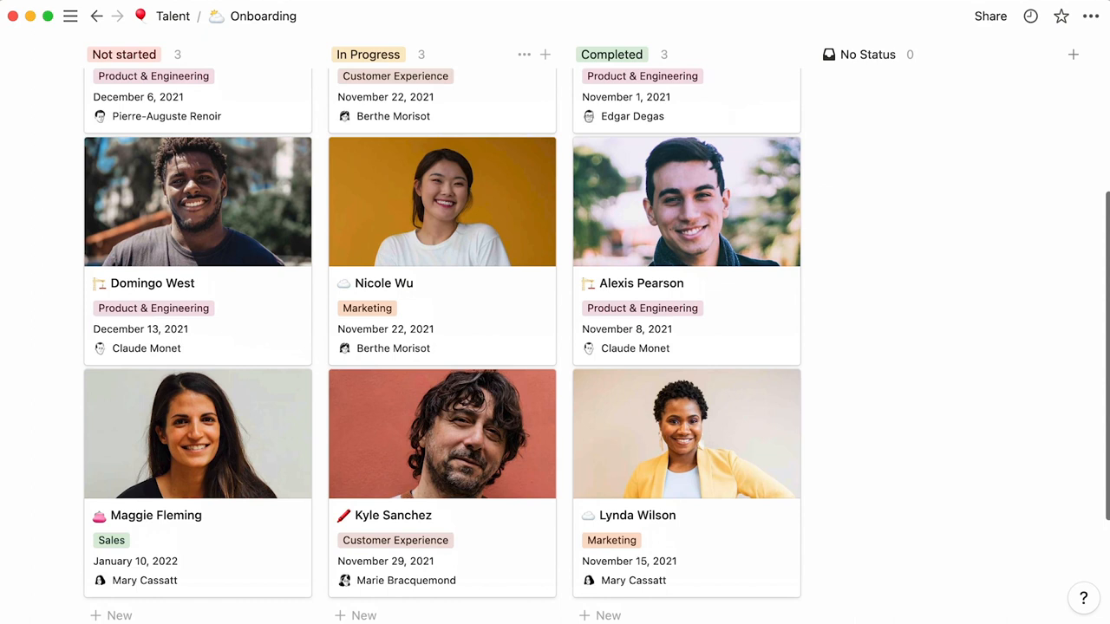
left_click(988, 131)
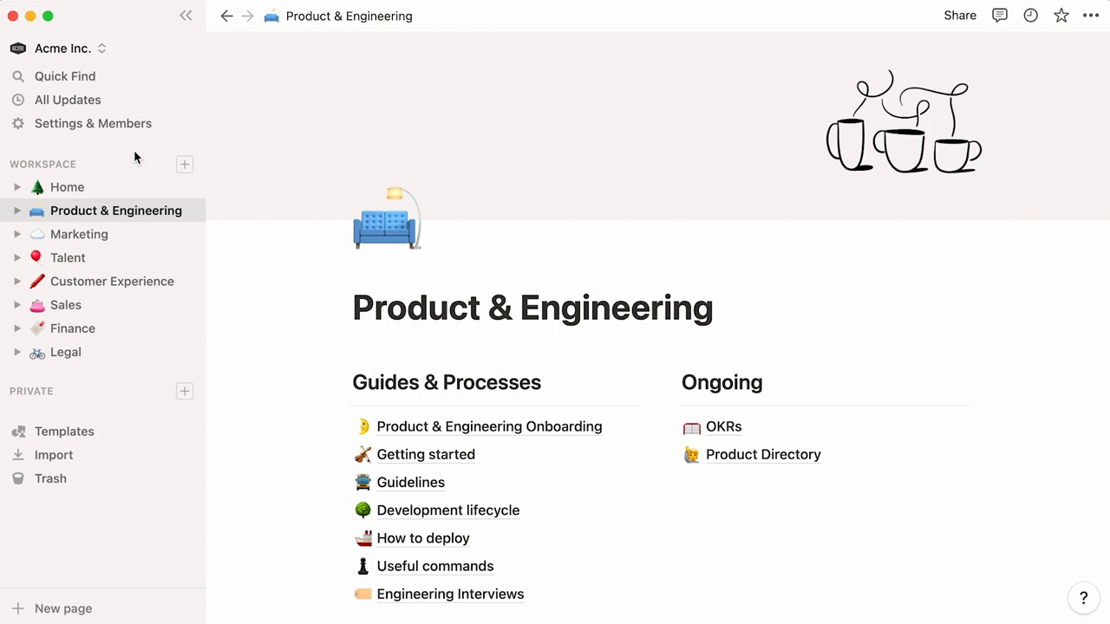
On the Talent team page, add an untitled page block below Top Links
left_click(68, 257)
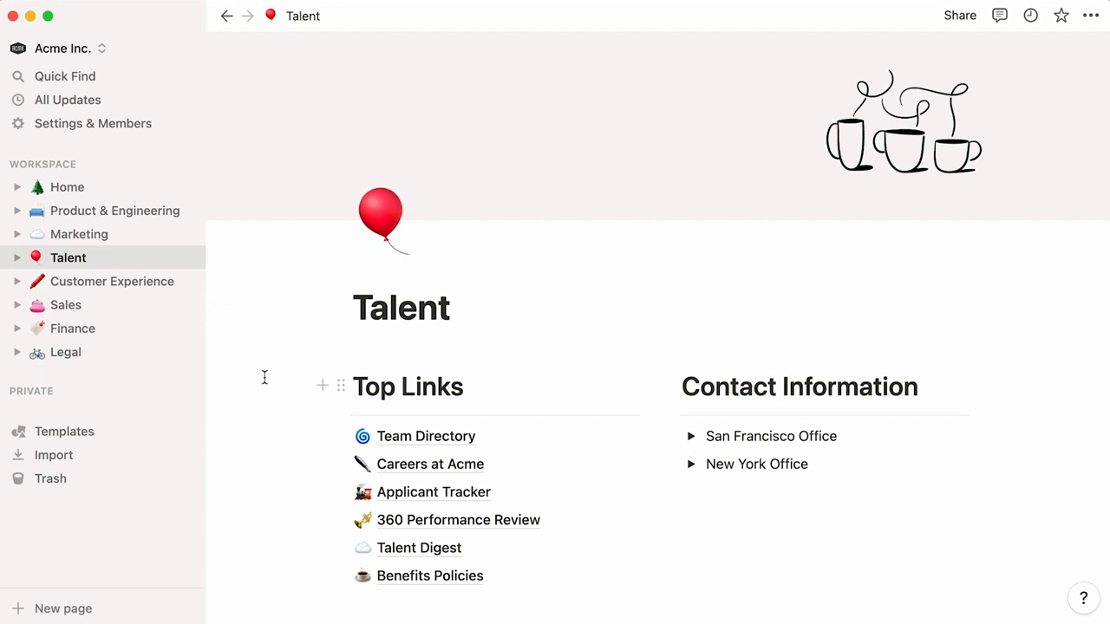
mouse_move(426, 436)
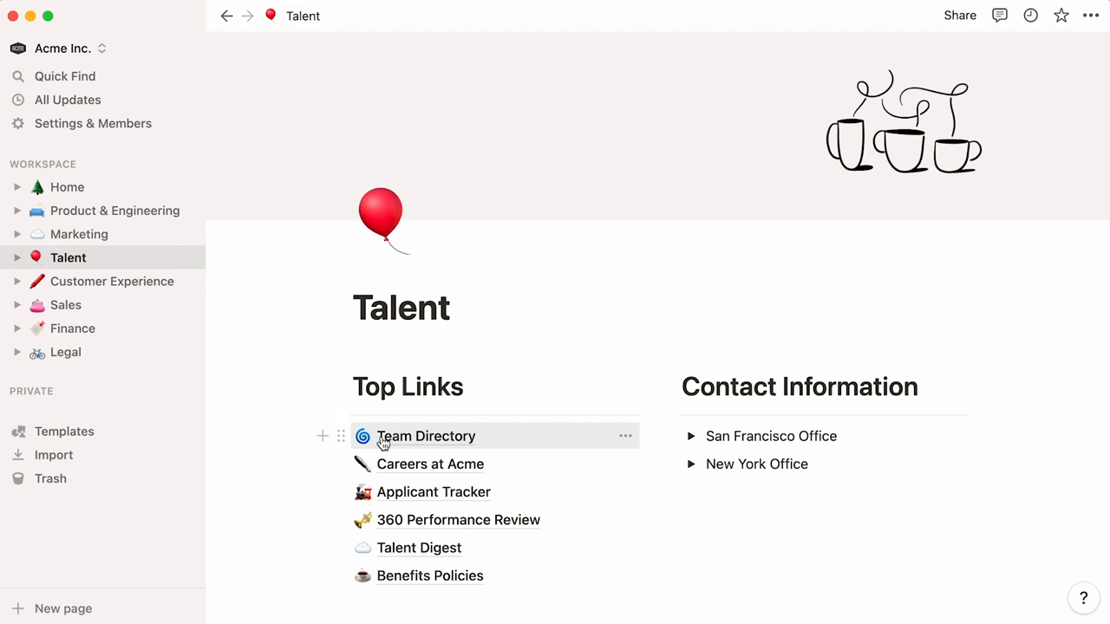
left_click(426, 436)
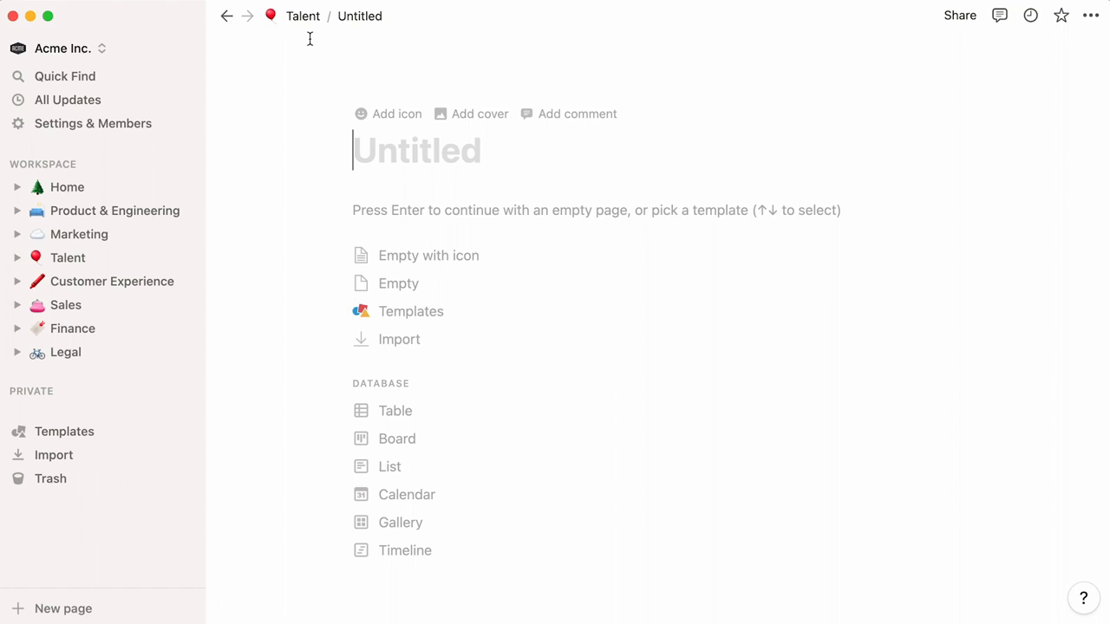
Title the Talent subpage 'Onboarding' and apply the Board database template
type("Onboarding")
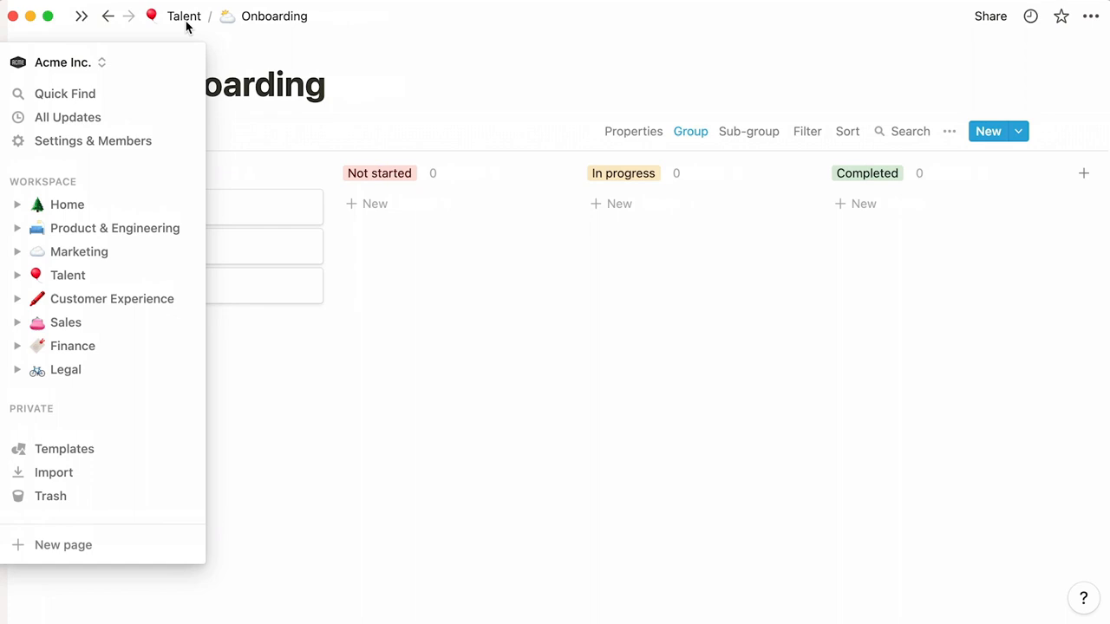
left_click(184, 26)
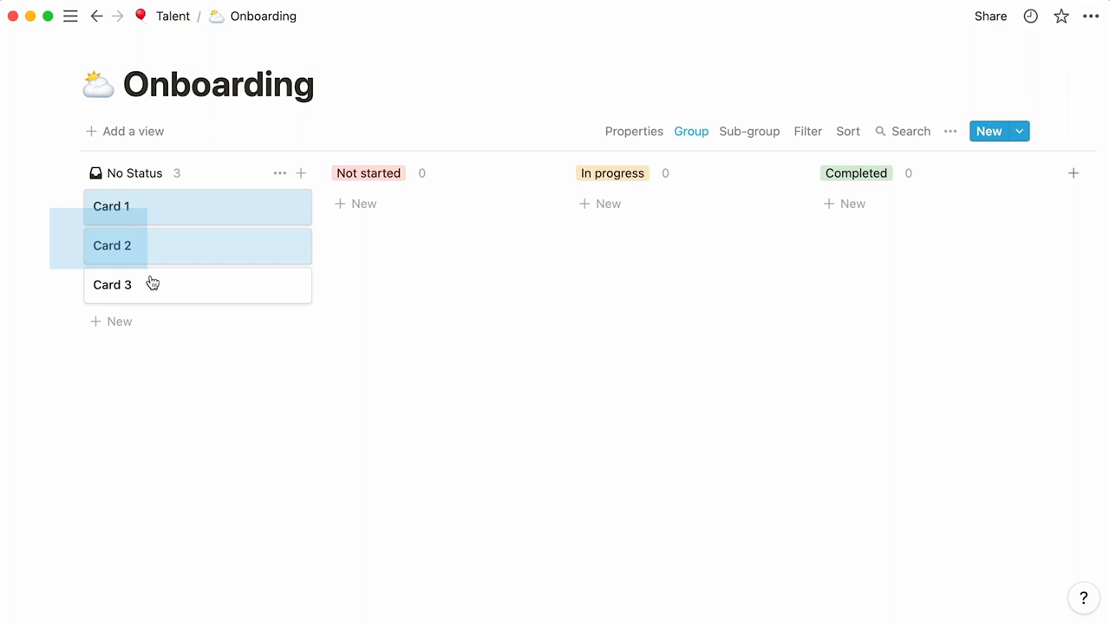
left_click(111, 206)
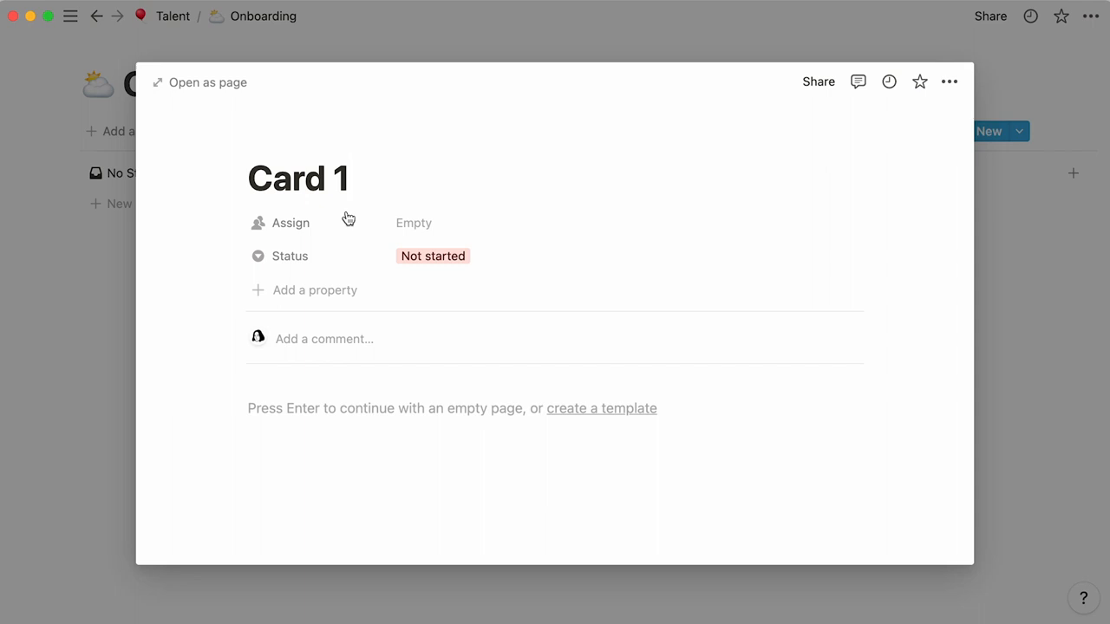
left_click(350, 179)
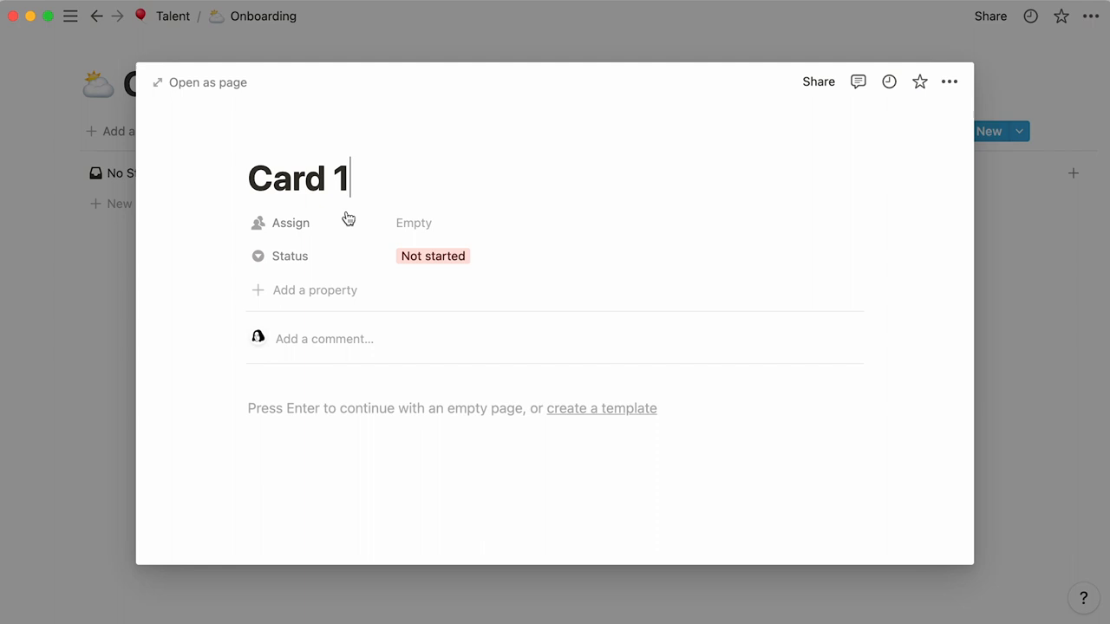
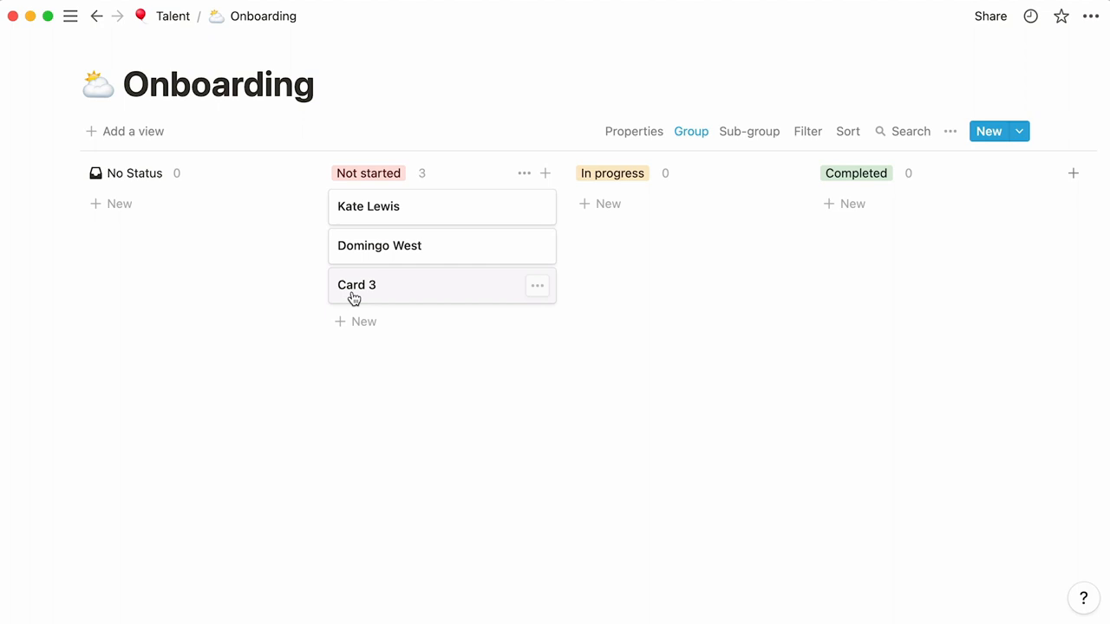
left_click(356, 284)
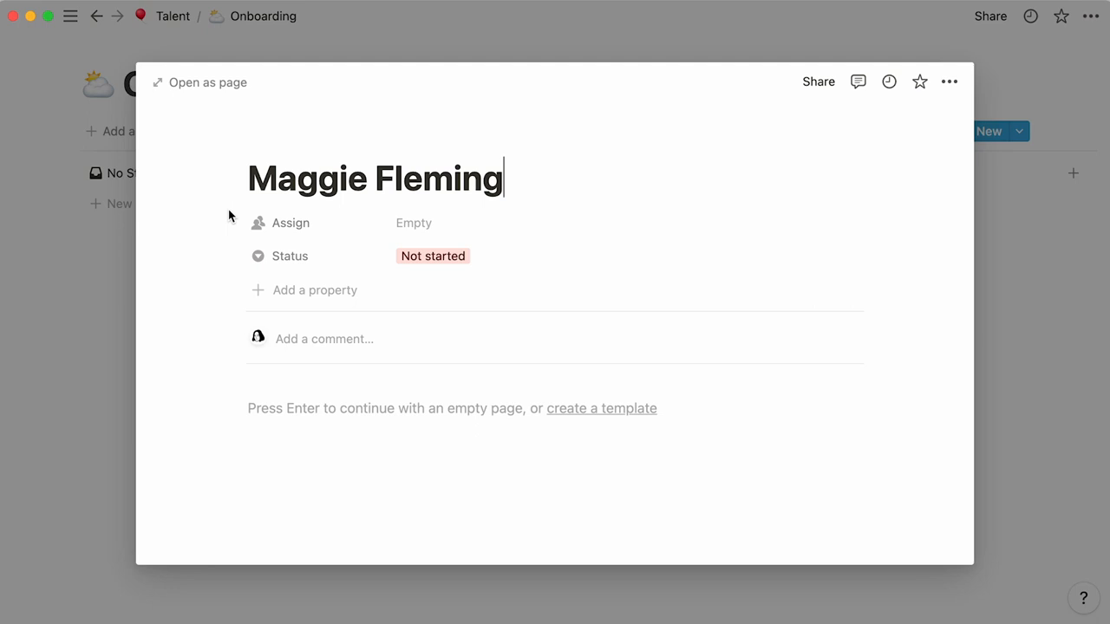
left_click(413, 223)
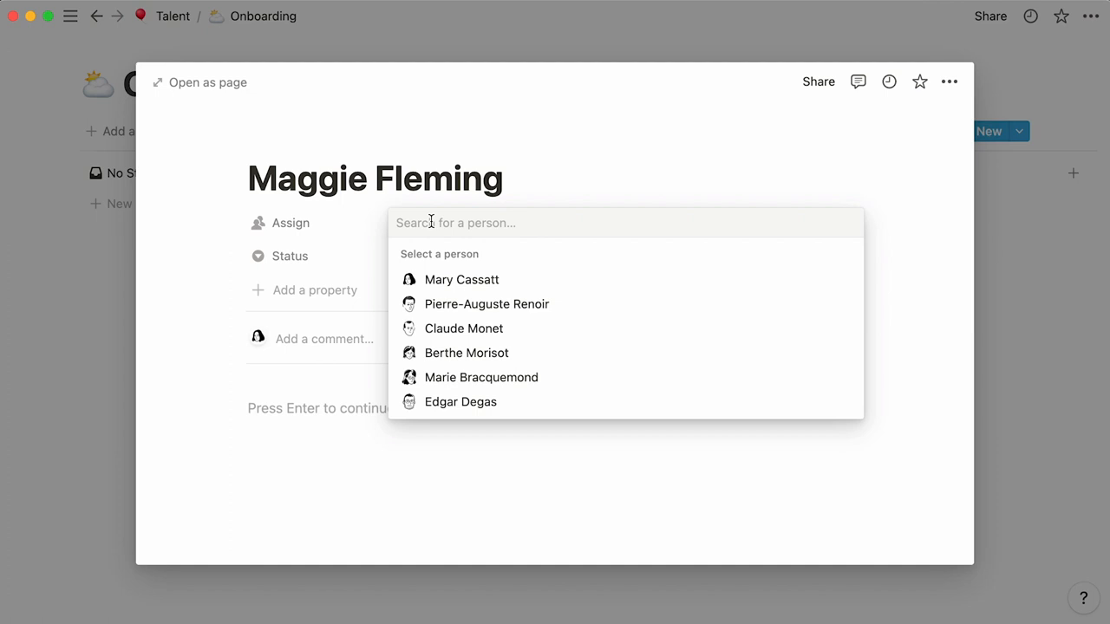
left_click(290, 256)
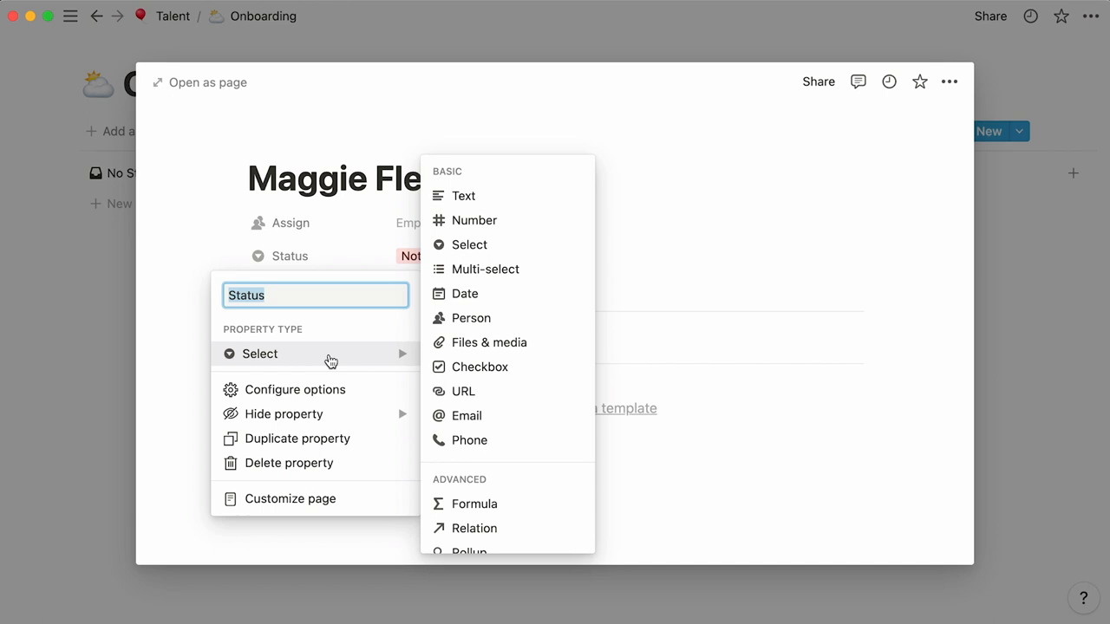
mouse_move(466, 415)
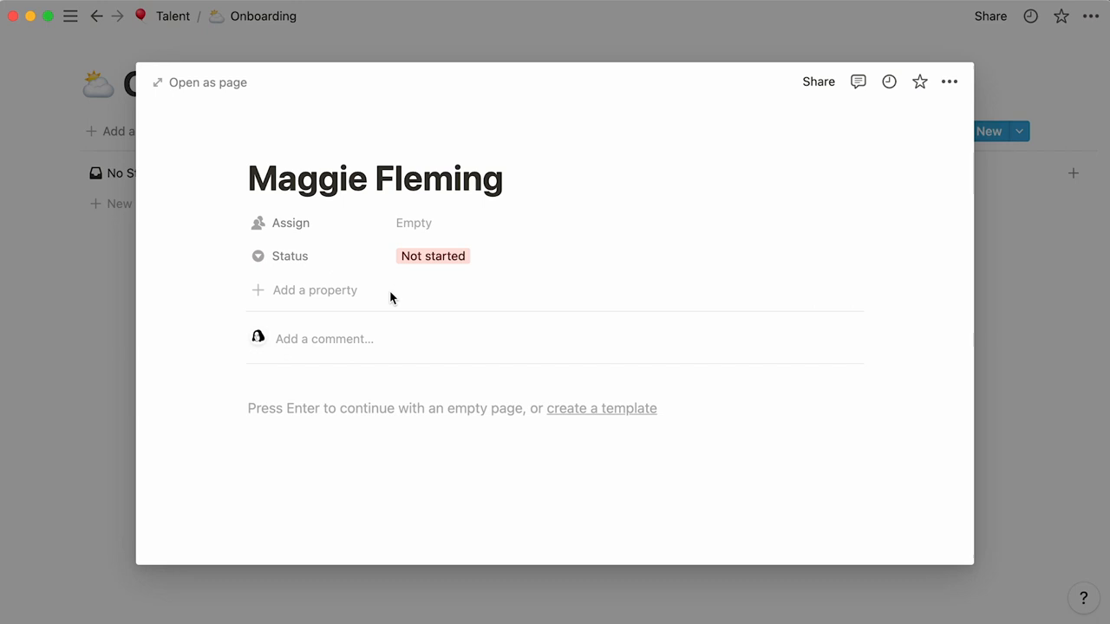
Add Team, Start Date and Photo properties, and move Assign, renamed Hiring Manager, below Photo
left_click(313, 289)
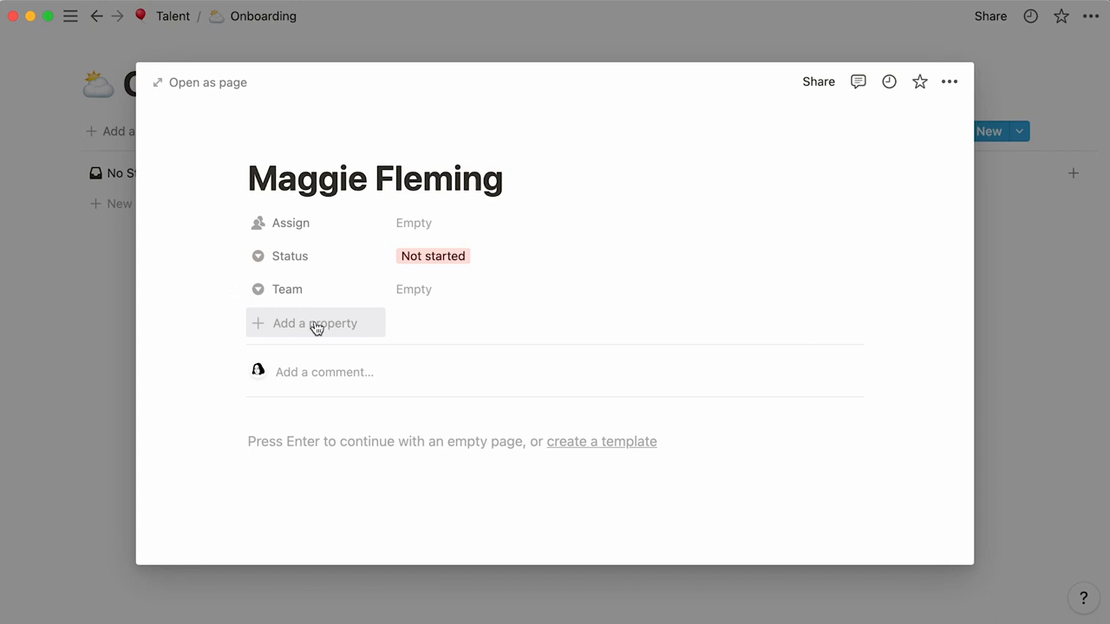
left_click(315, 322)
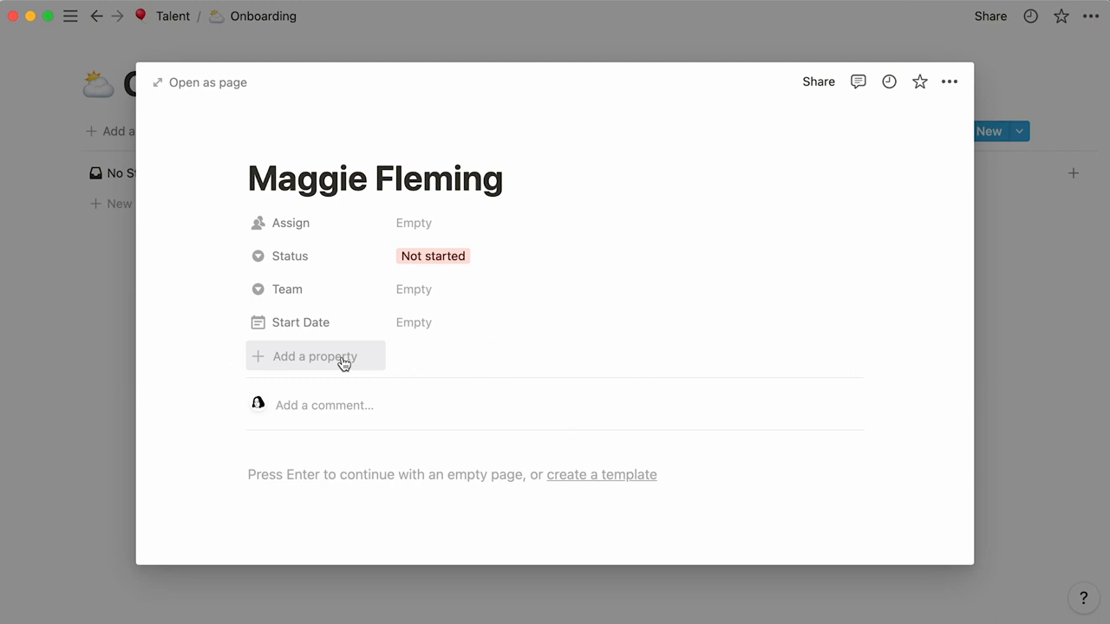
left_click(315, 355)
type("Photo")
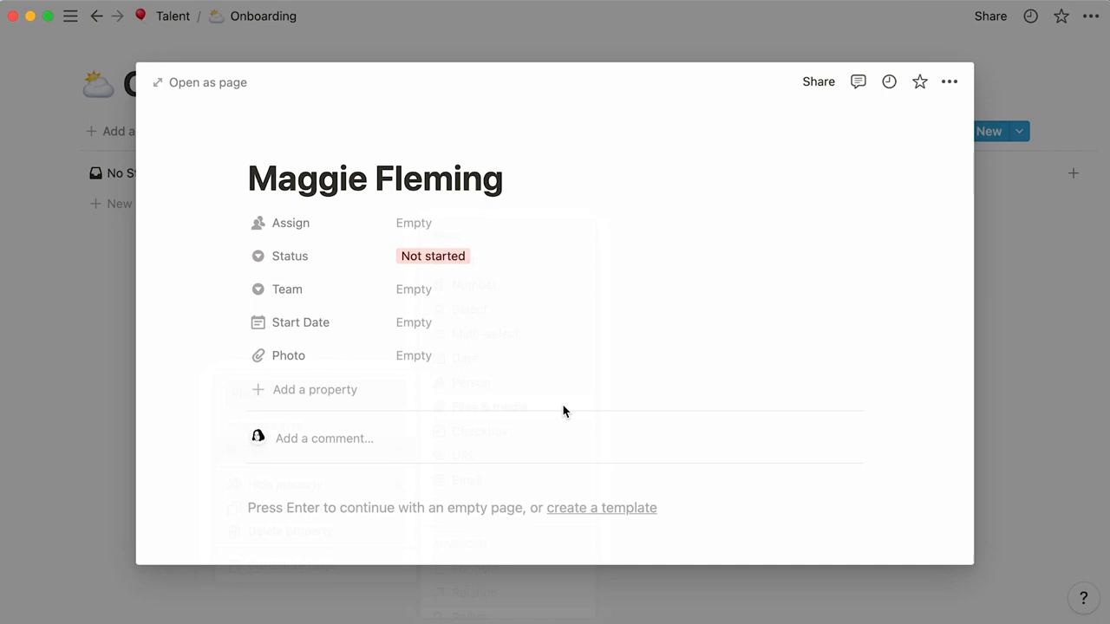
left_click(290, 223)
type("Hiring Manager")
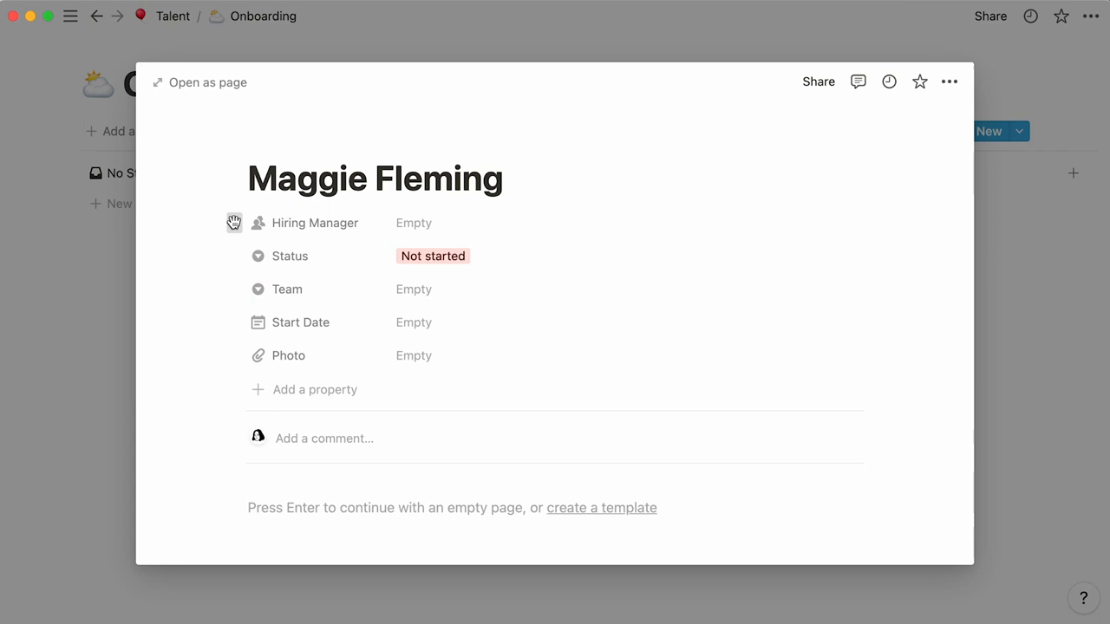
left_click_drag(232, 223, 256, 355)
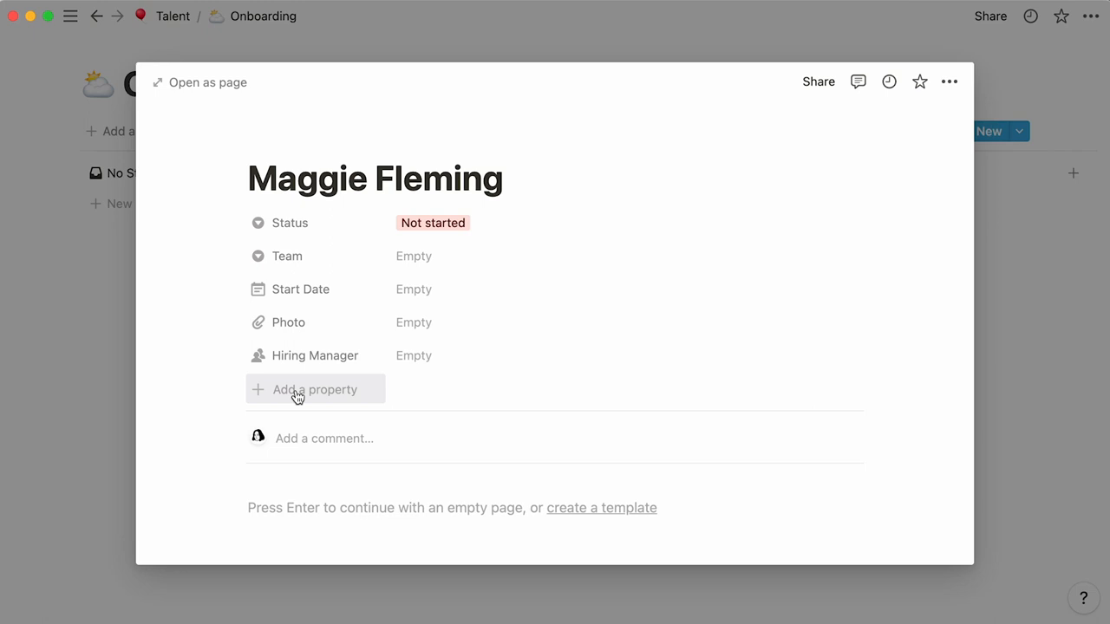
left_click(313, 389)
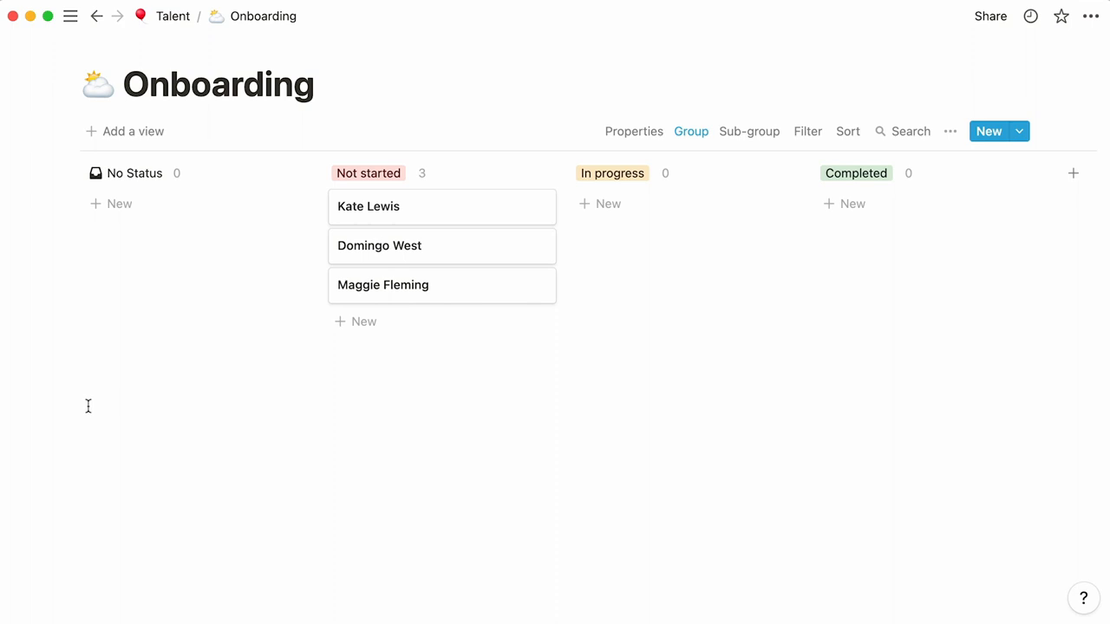
left_click(367, 206)
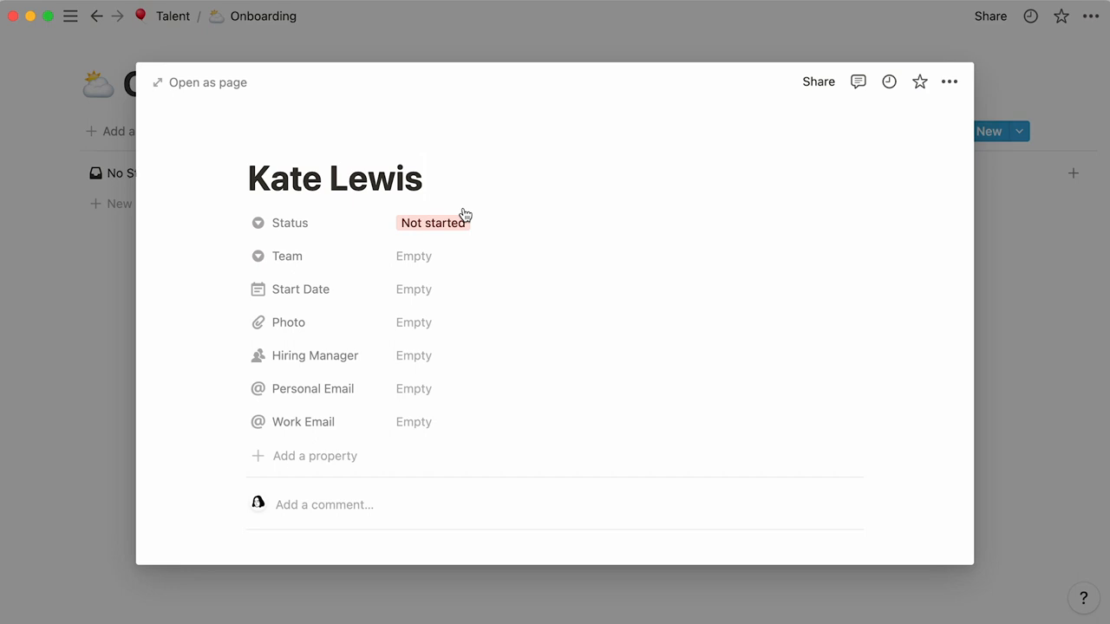
left_click(414, 255)
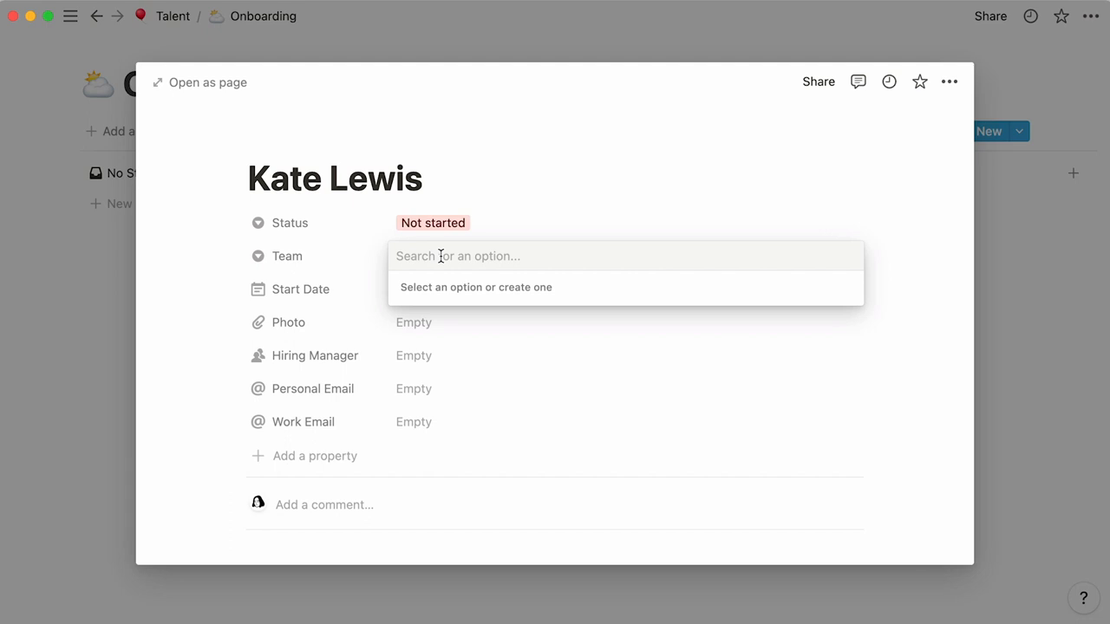
type("Mar")
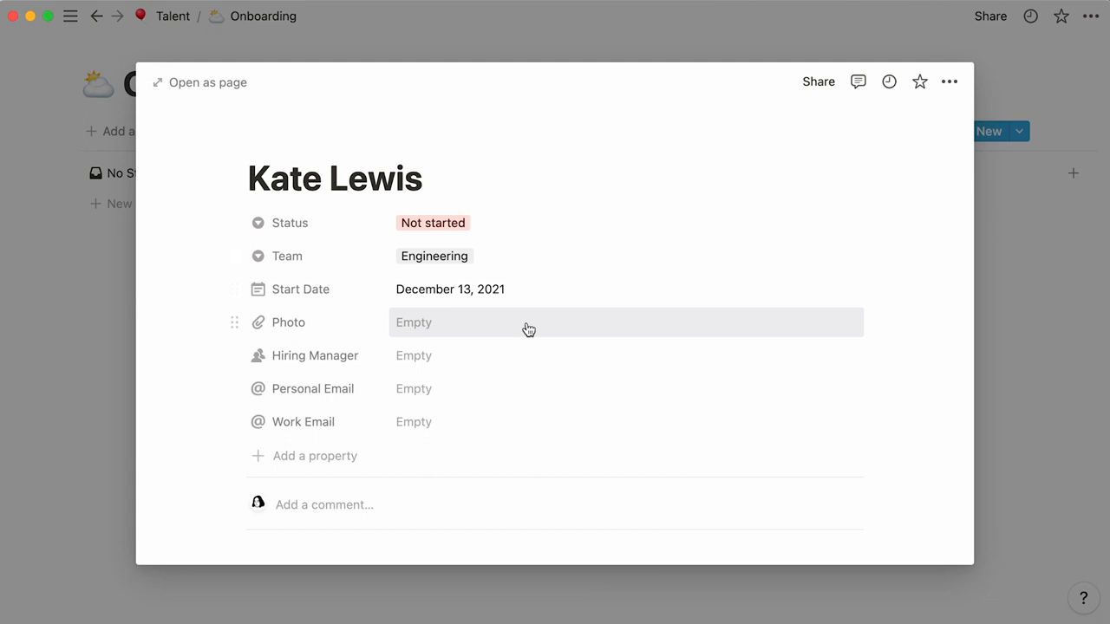
left_click(529, 322)
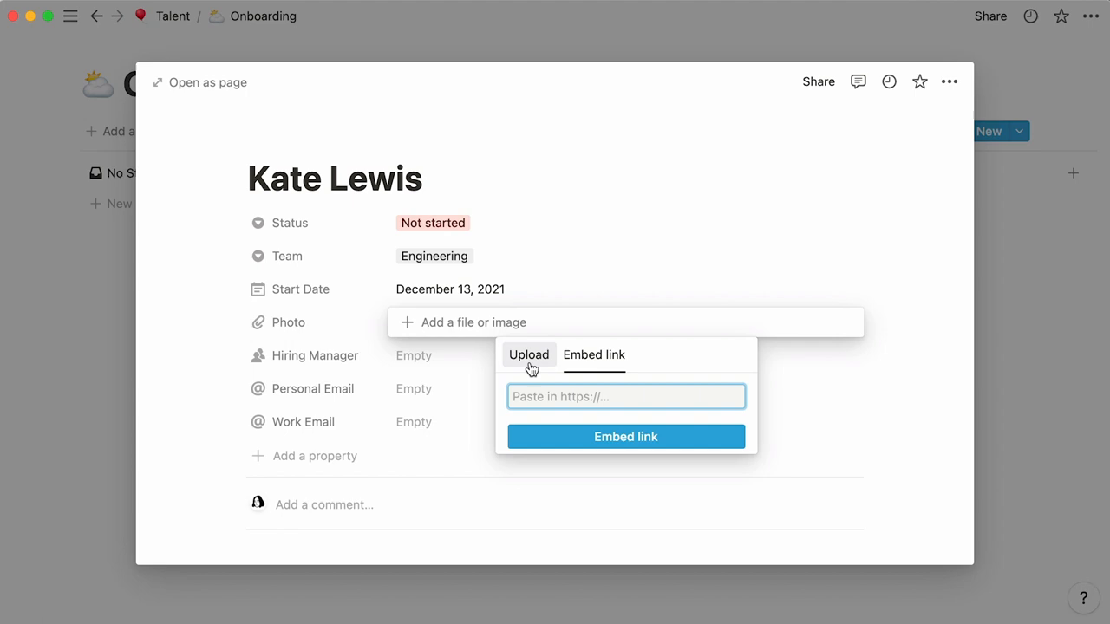
left_click(529, 354)
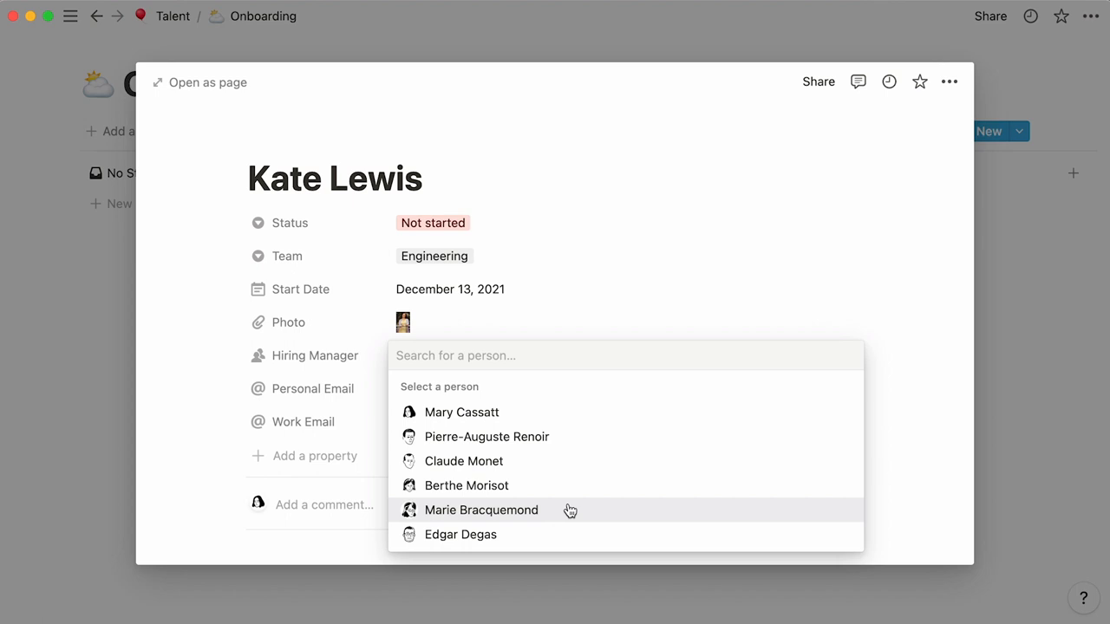
left_click(480, 510)
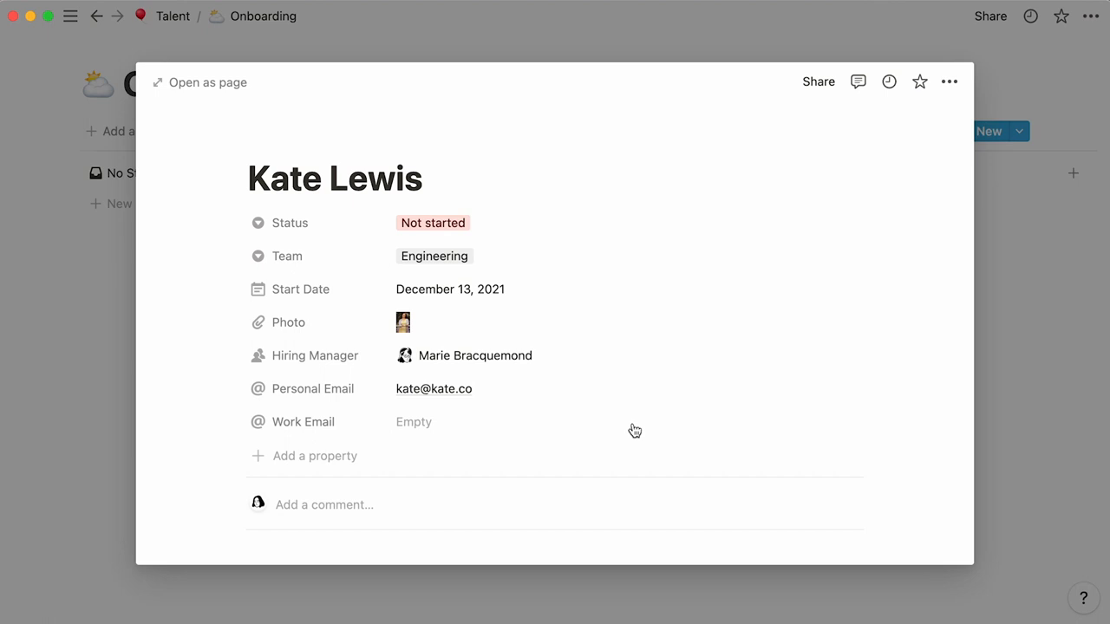
mouse_move(538, 427)
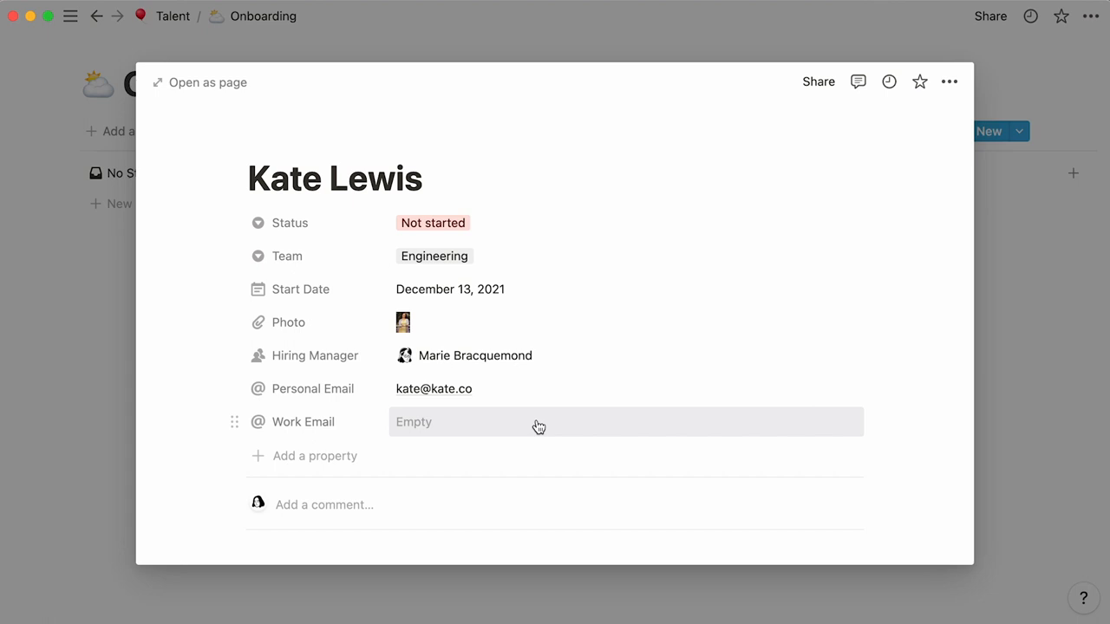
Set Everyone at Acme Inc. to No access and search invitees for 'onboarding'
left_click(818, 82)
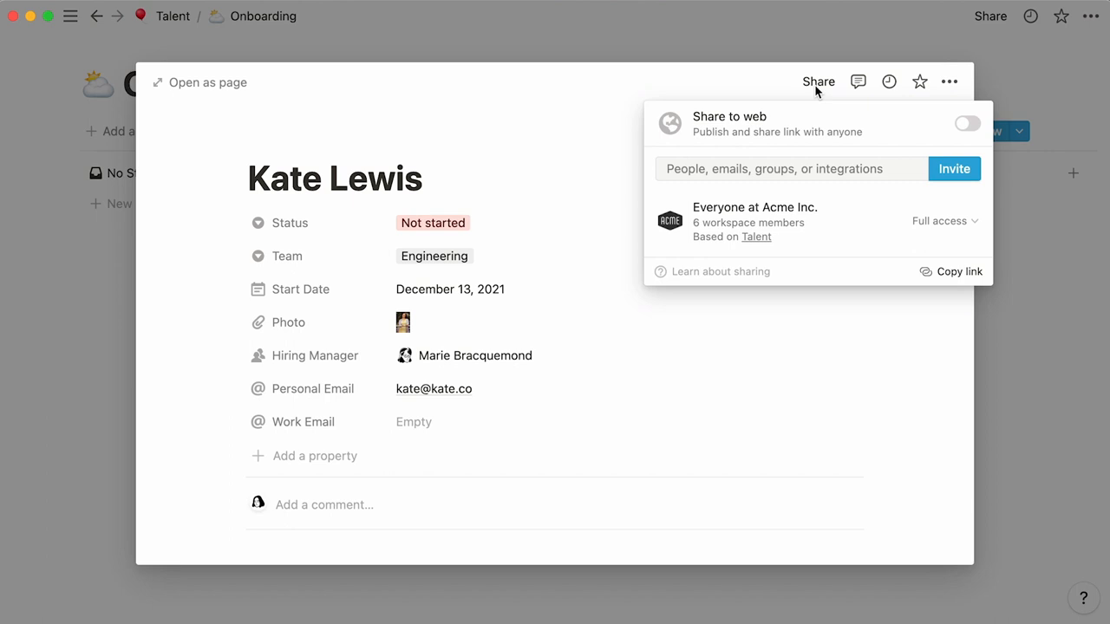
left_click(943, 220)
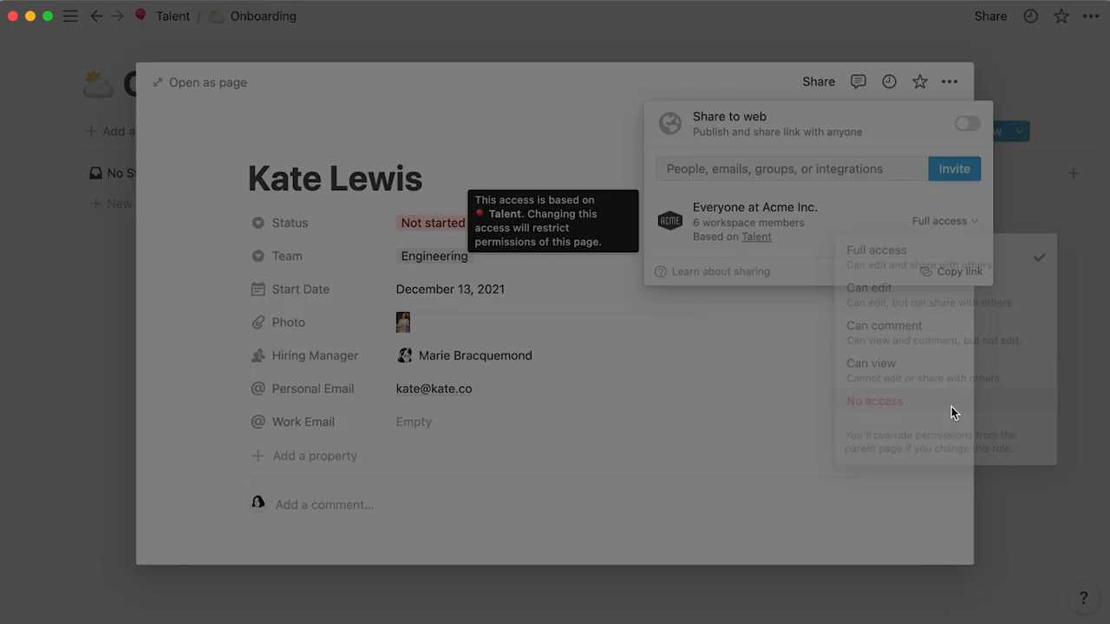
left_click(874, 400)
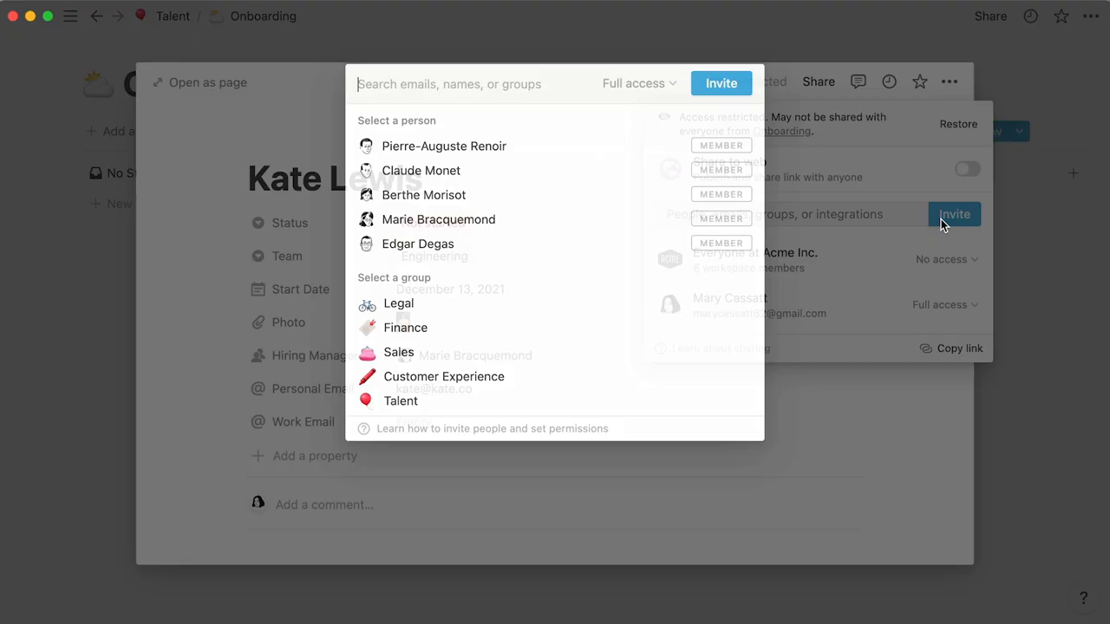
type("onboarding")
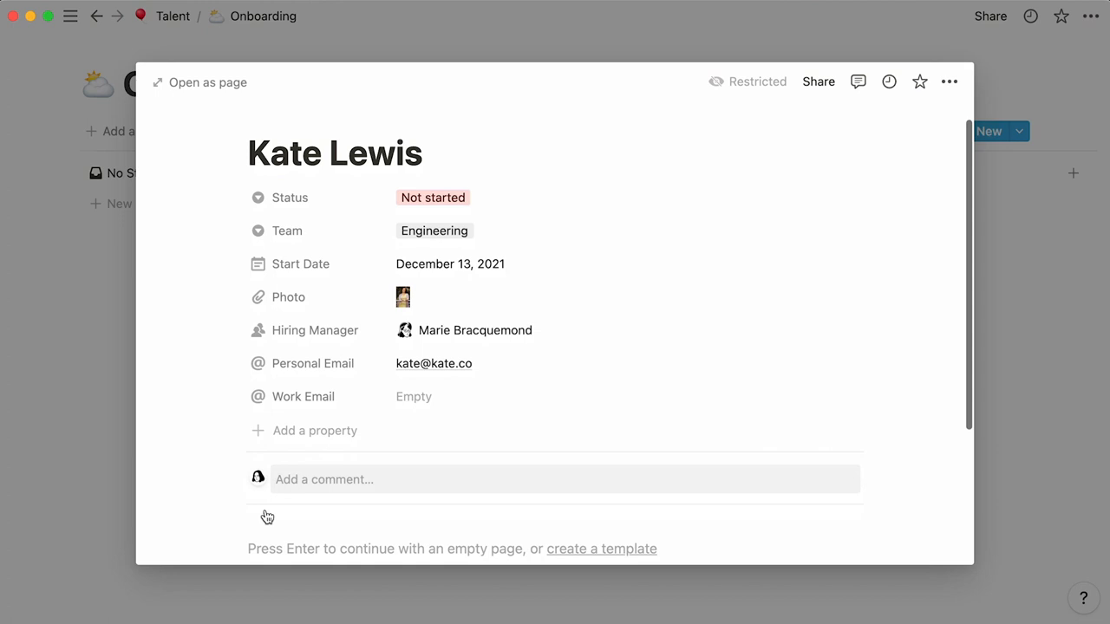
right_click(269, 516)
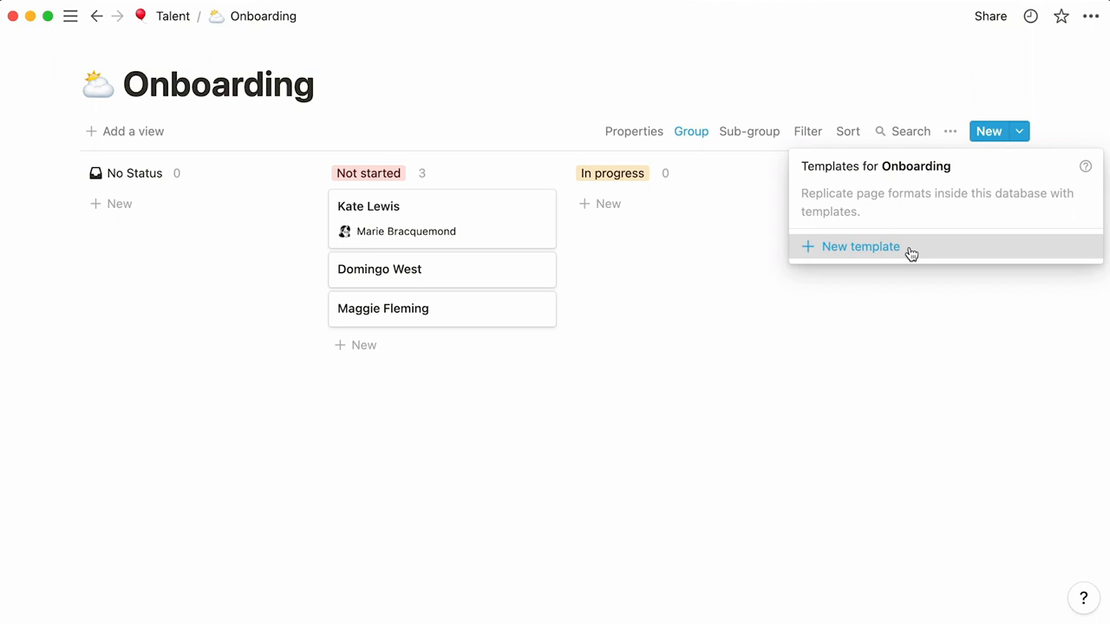
Create the New Hire Onboarding template, tick the PC laptop option, and scroll through its guide
left_click(859, 246)
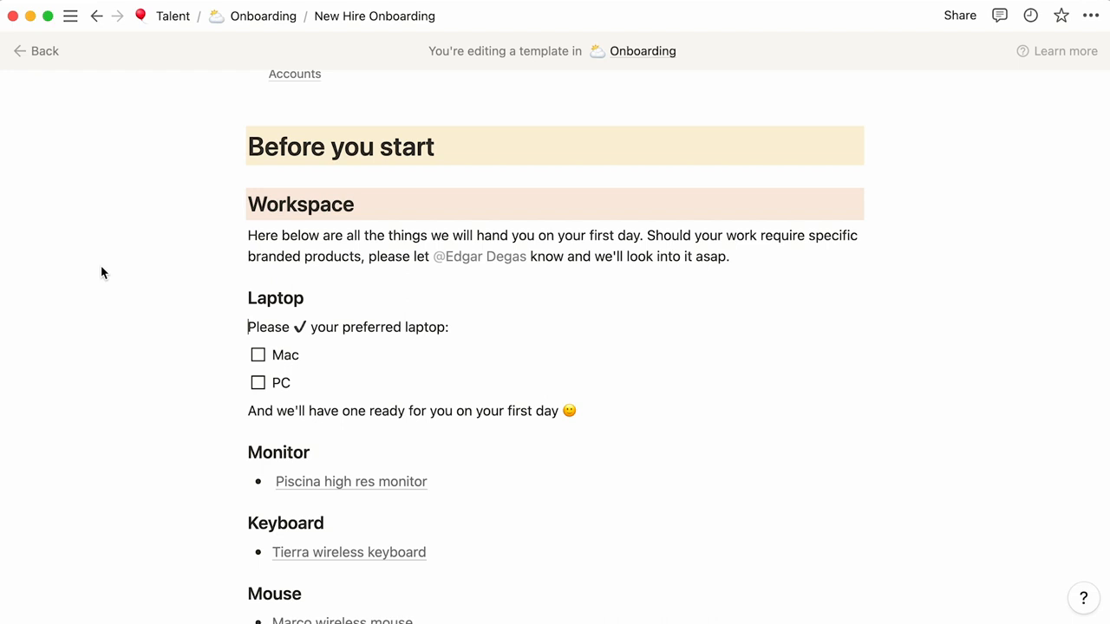
left_click(257, 382)
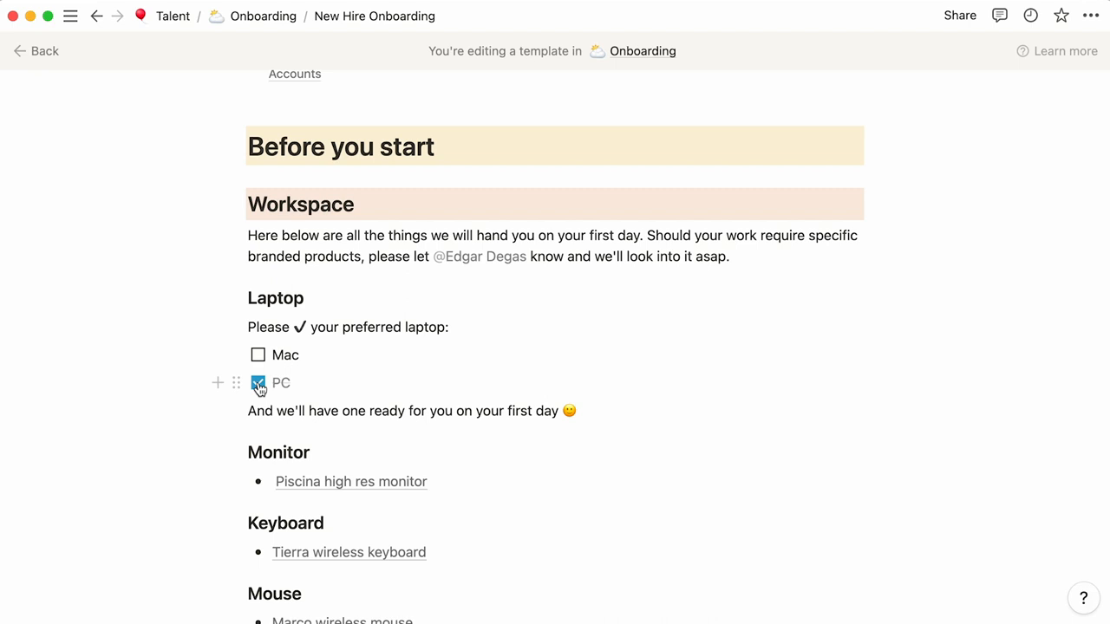
scroll("down", 3)
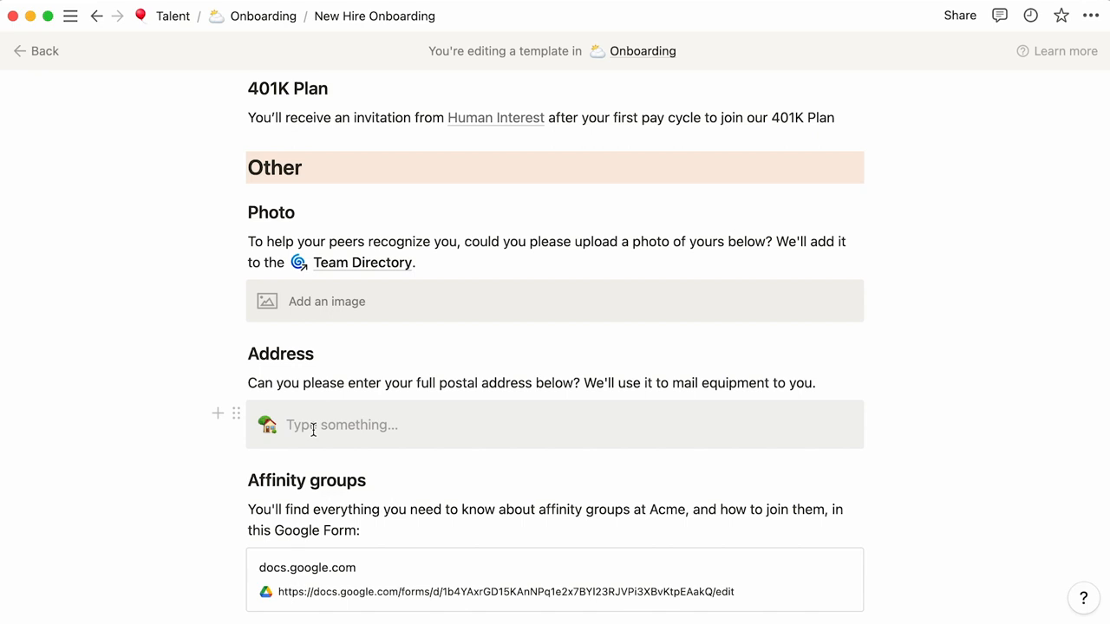
scroll("down", 3)
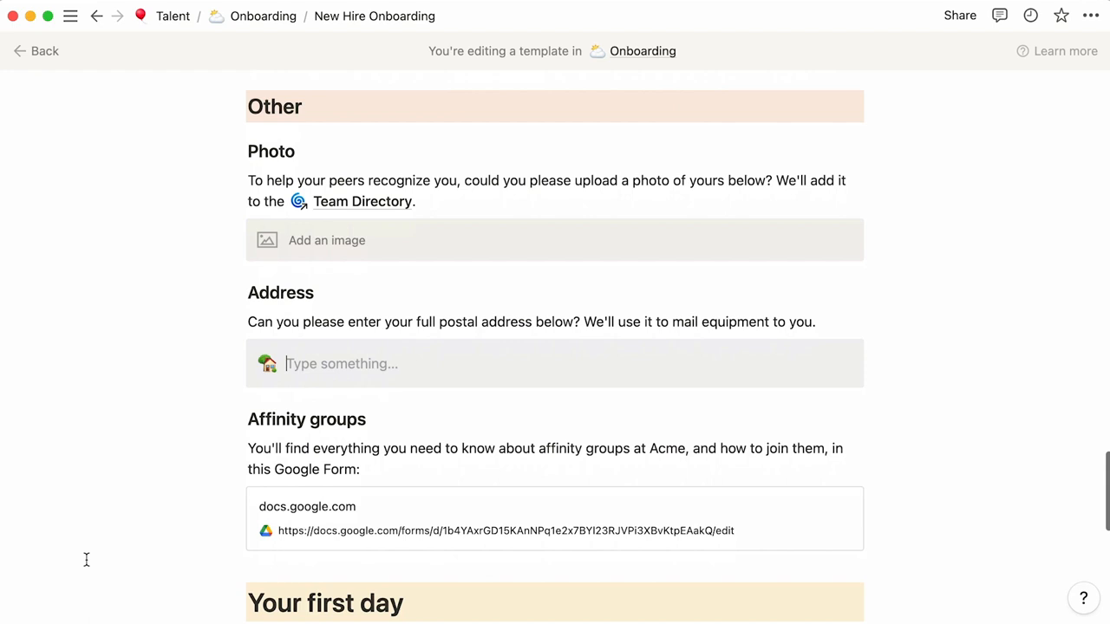
scroll("down", 3)
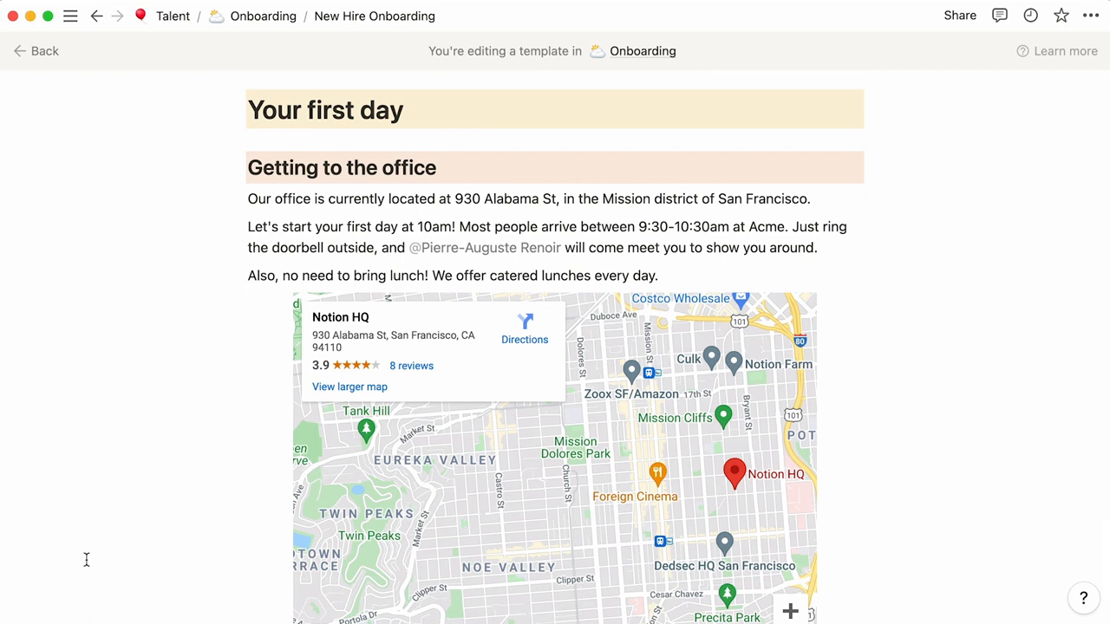
scroll("down", 3)
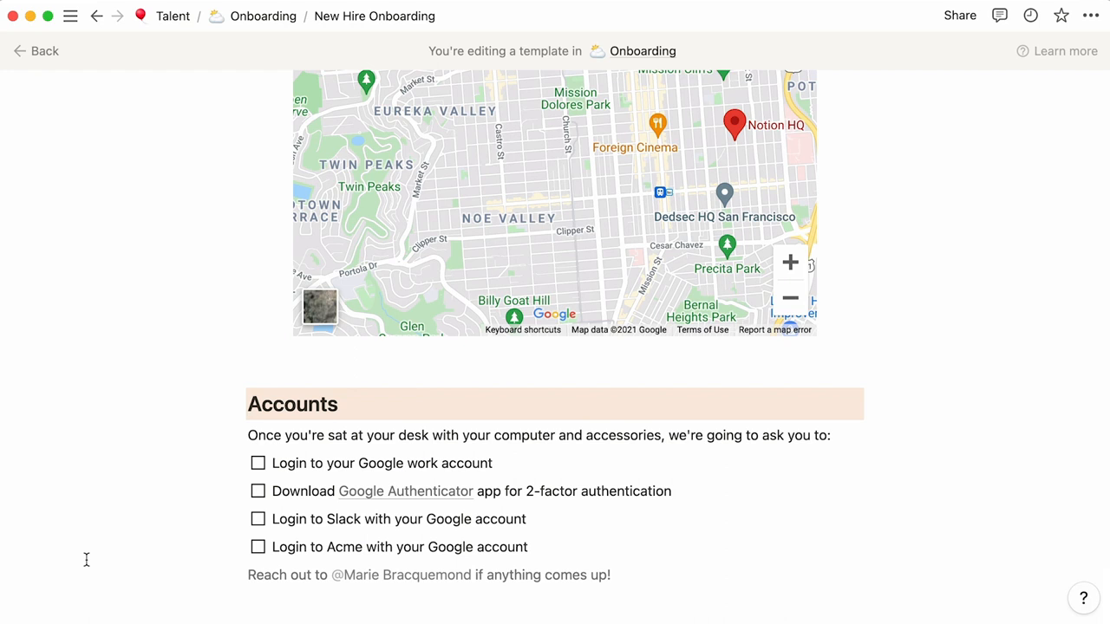
Tick the first Accounts checklist item, insert a /board linked board, and add a page icon
left_click(257, 491)
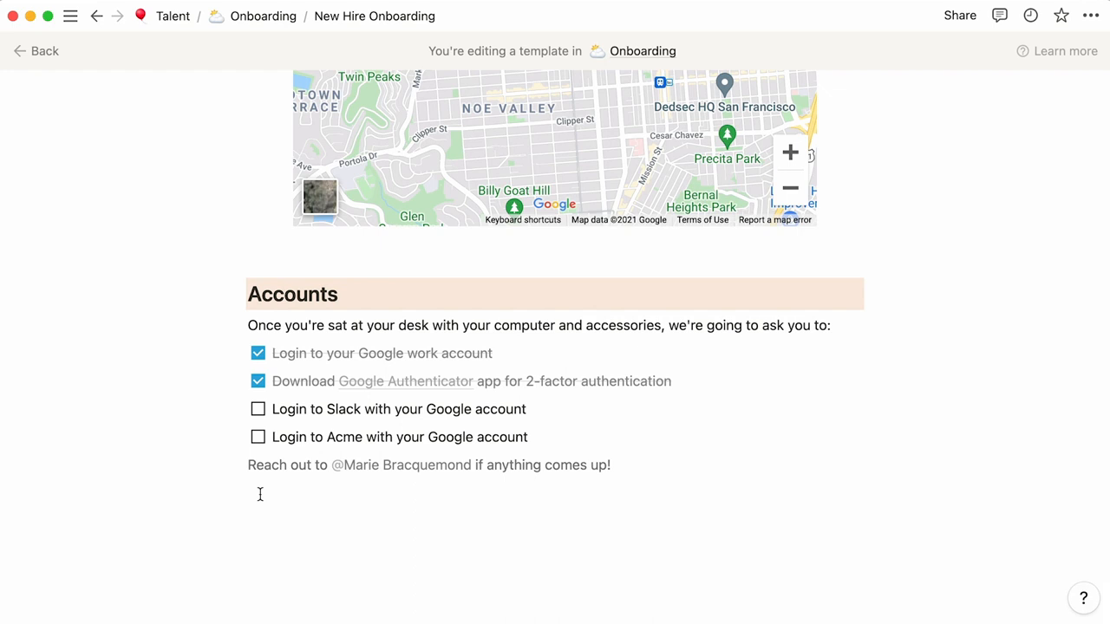
type("/board")
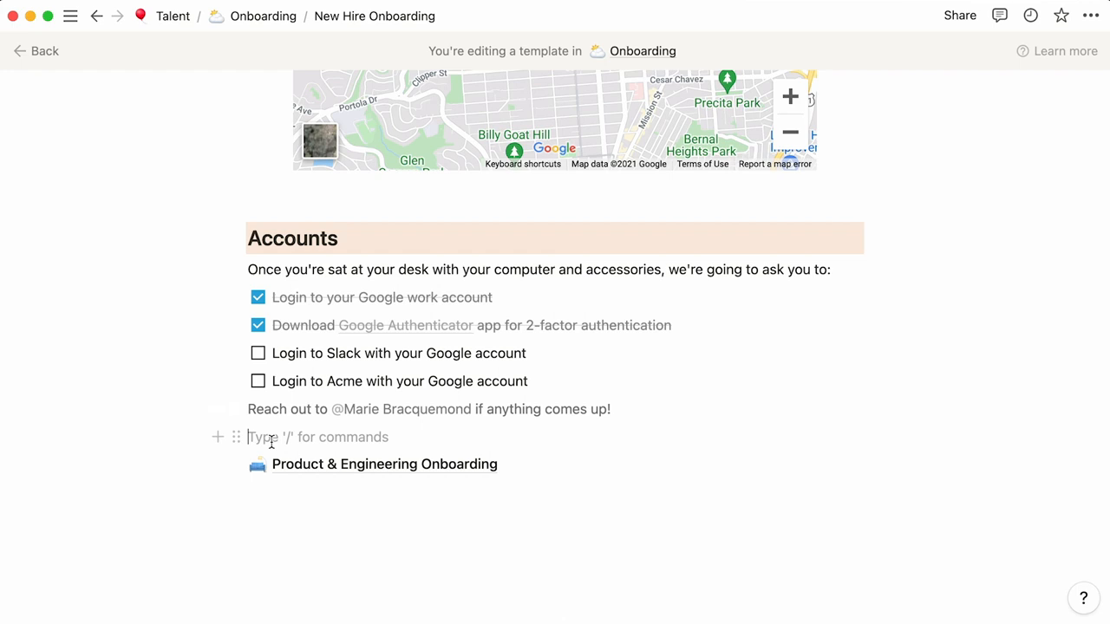
scroll("down", 3)
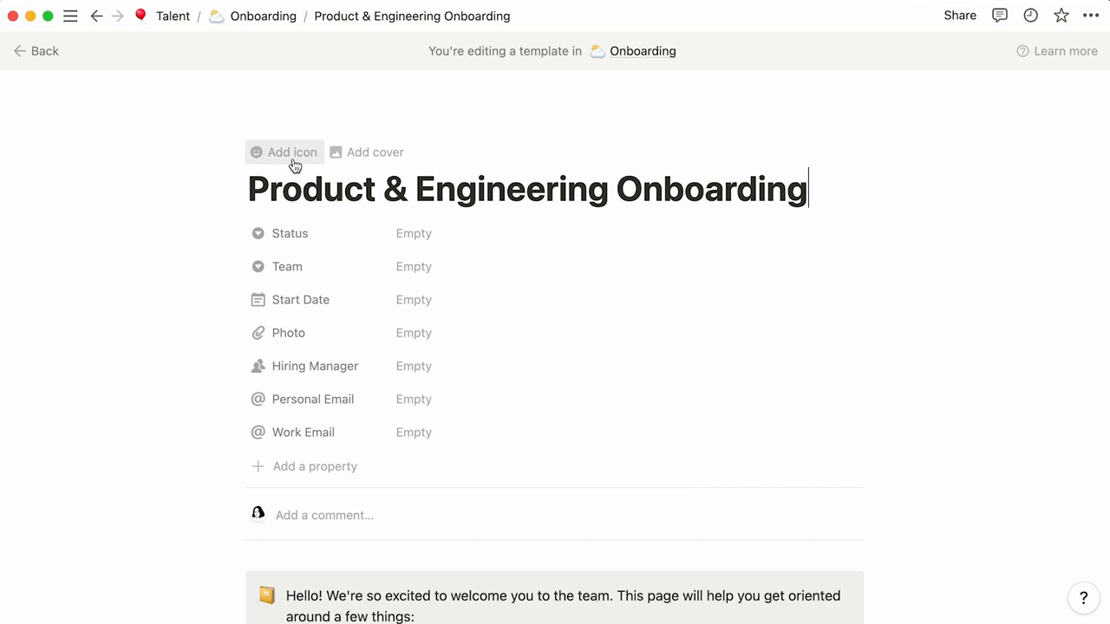
left_click(292, 152)
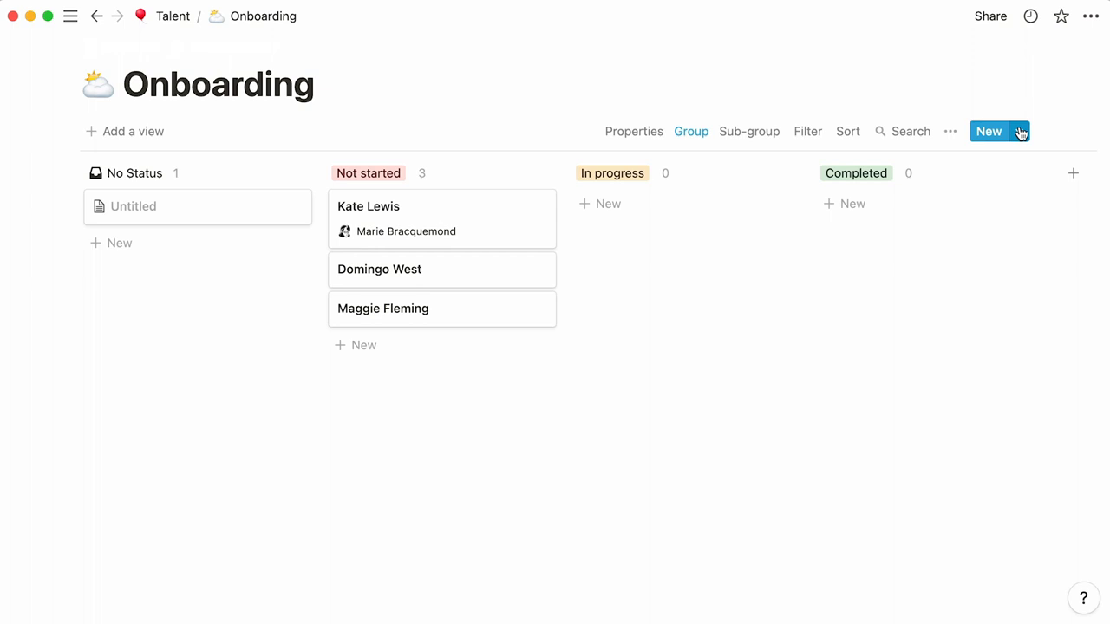
Add onboarding templates for Marketing, Talent, Customer Experience, Sales, Finance and Legal
left_click(1020, 131)
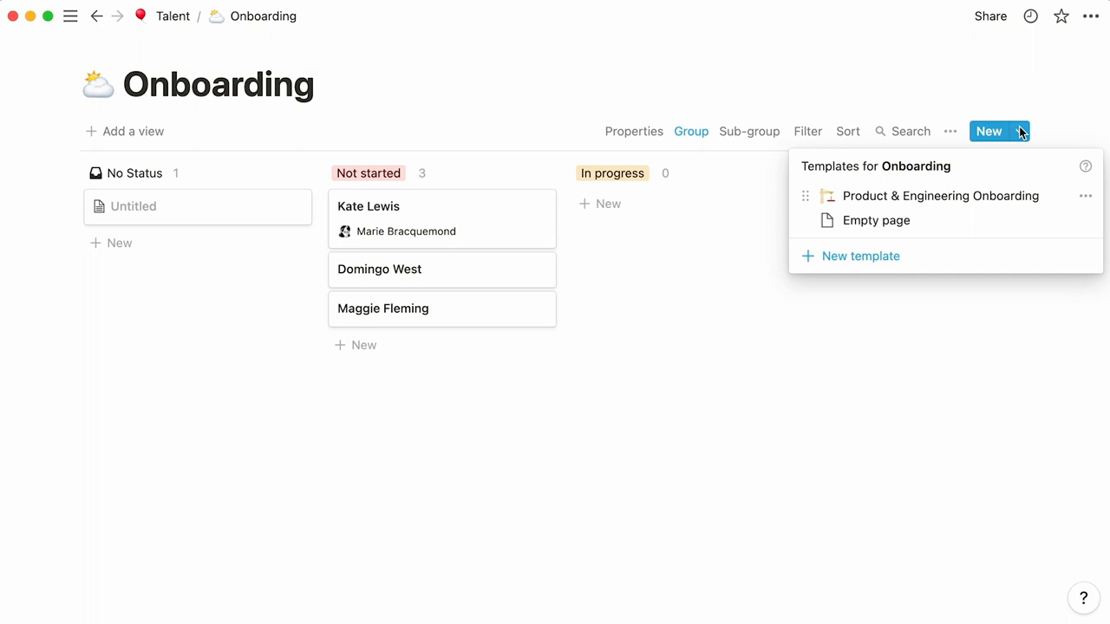
left_click(939, 195)
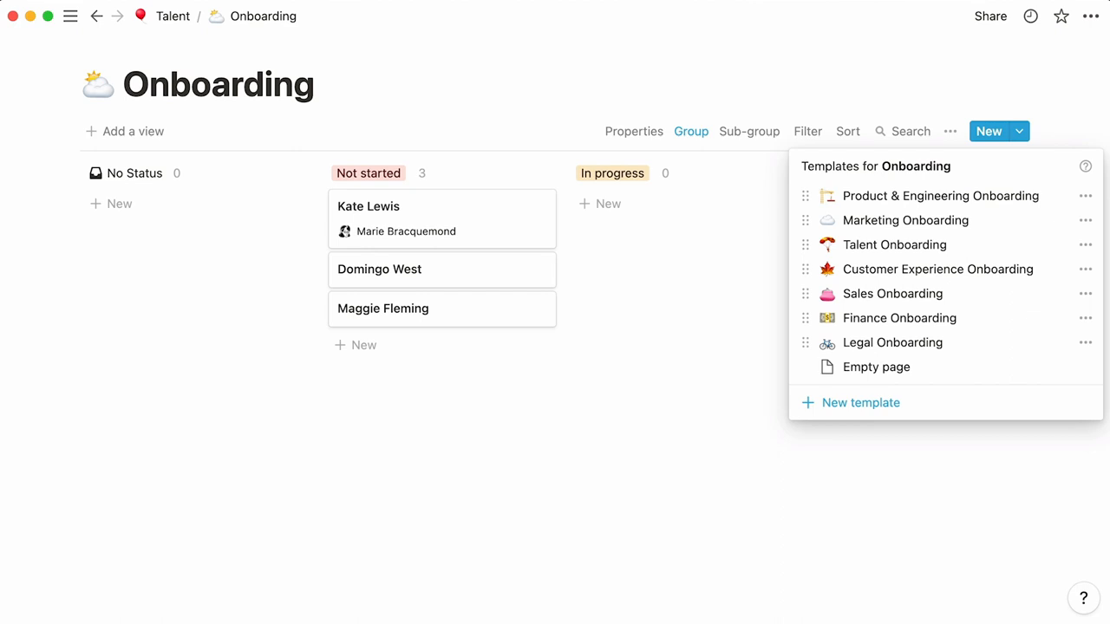
left_click(368, 205)
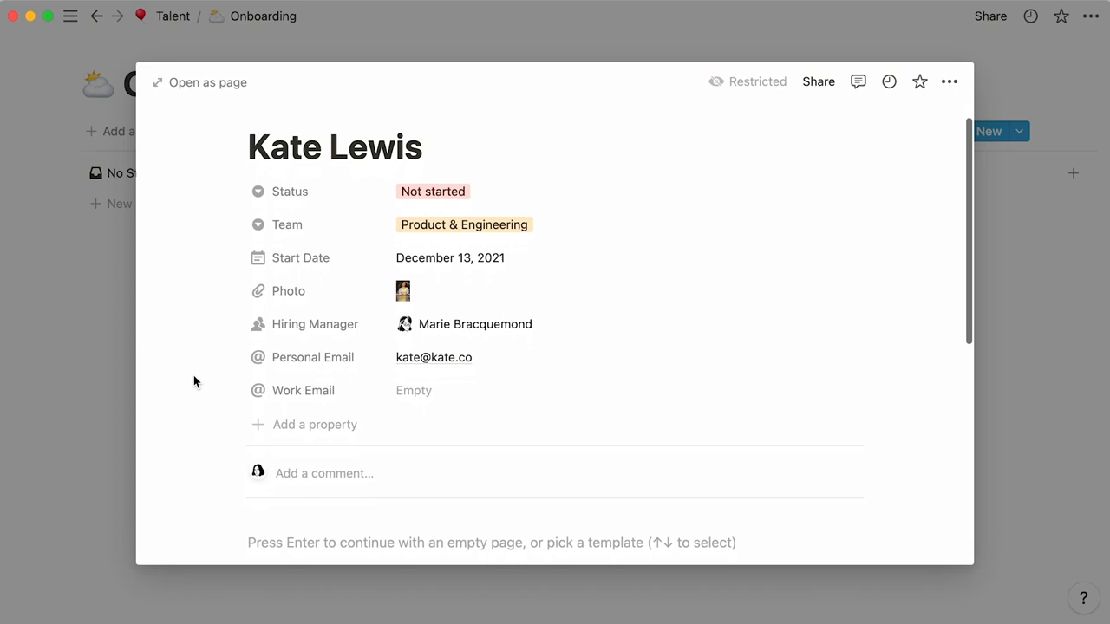
scroll("down", 3)
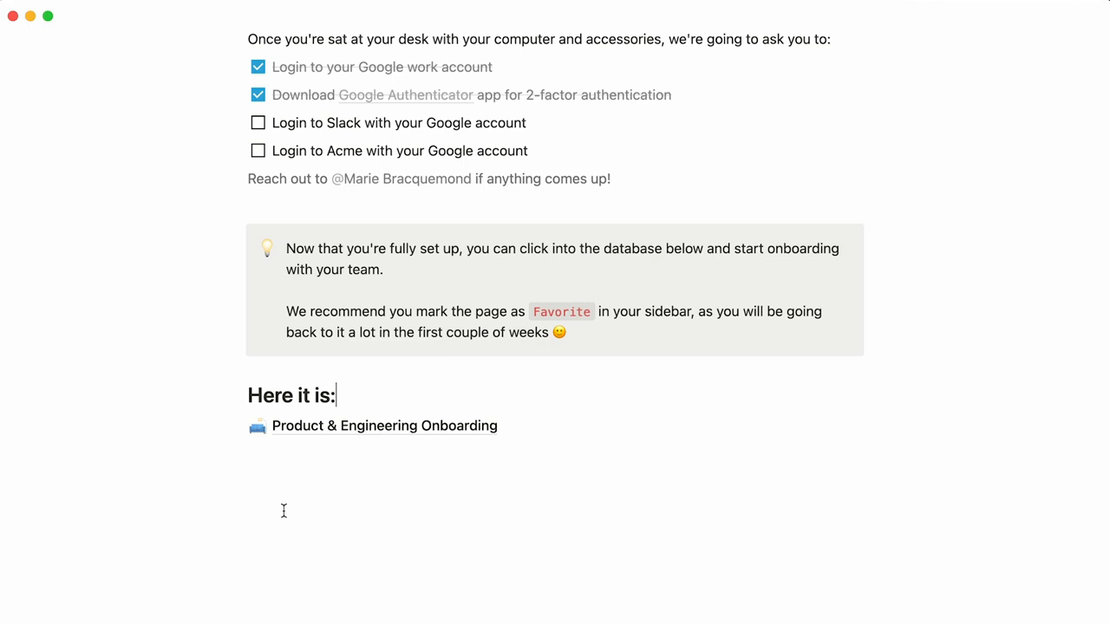
left_click(383, 425)
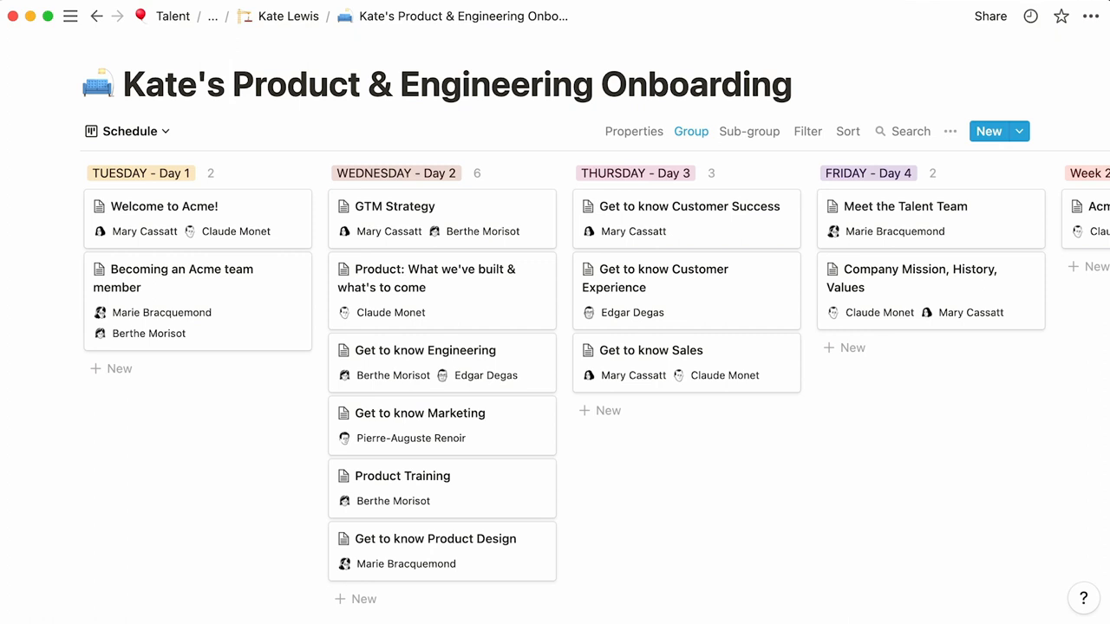
left_click(127, 131)
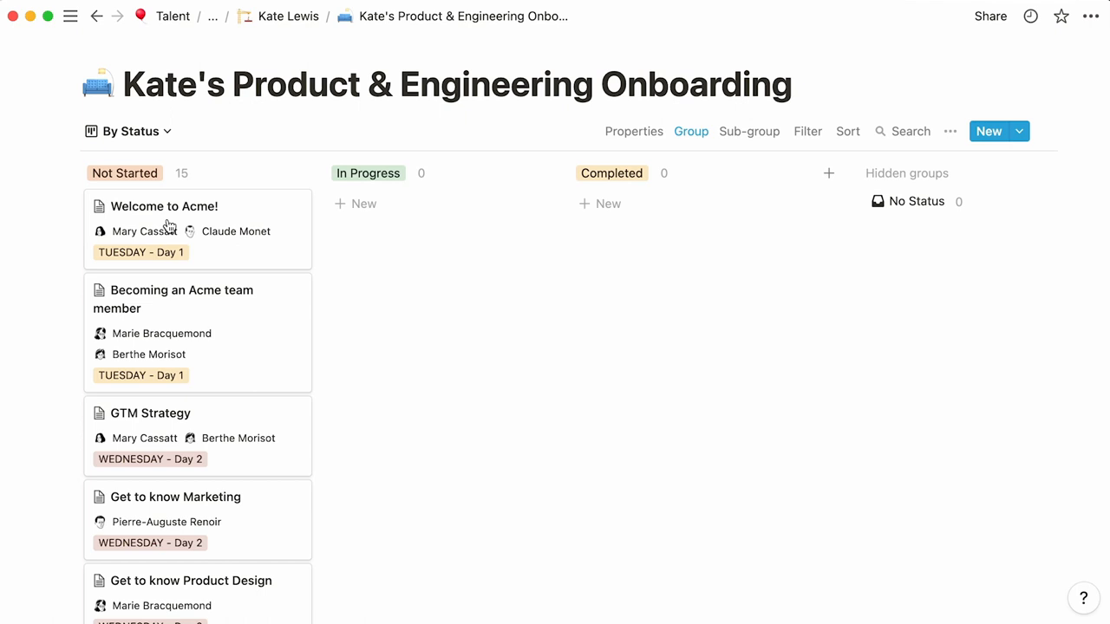
left_click_drag(164, 205, 366, 202)
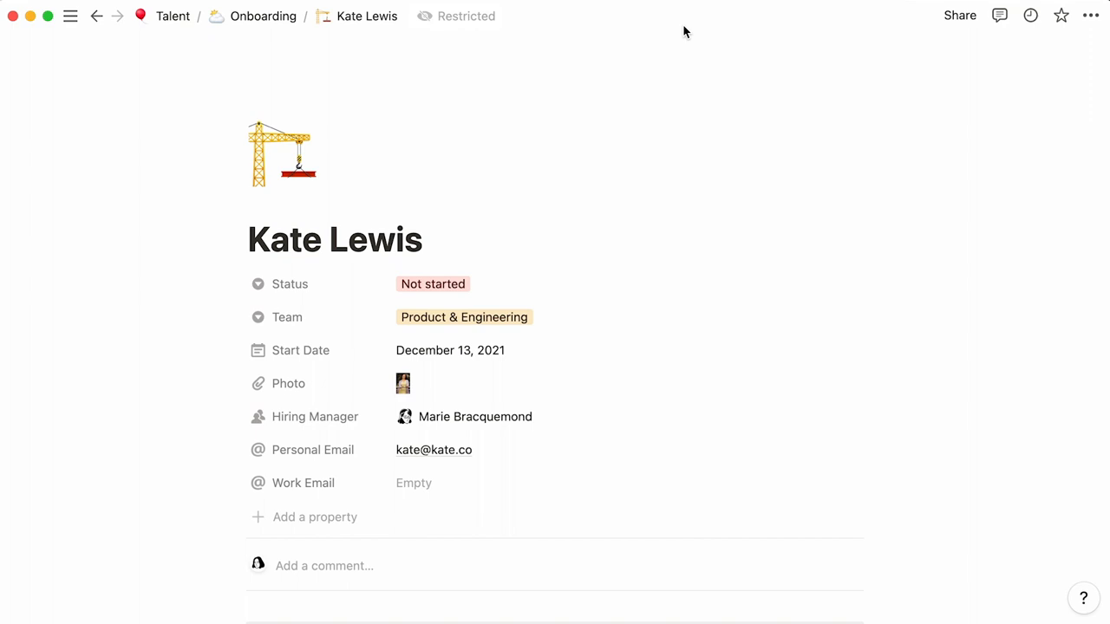
left_click(959, 14)
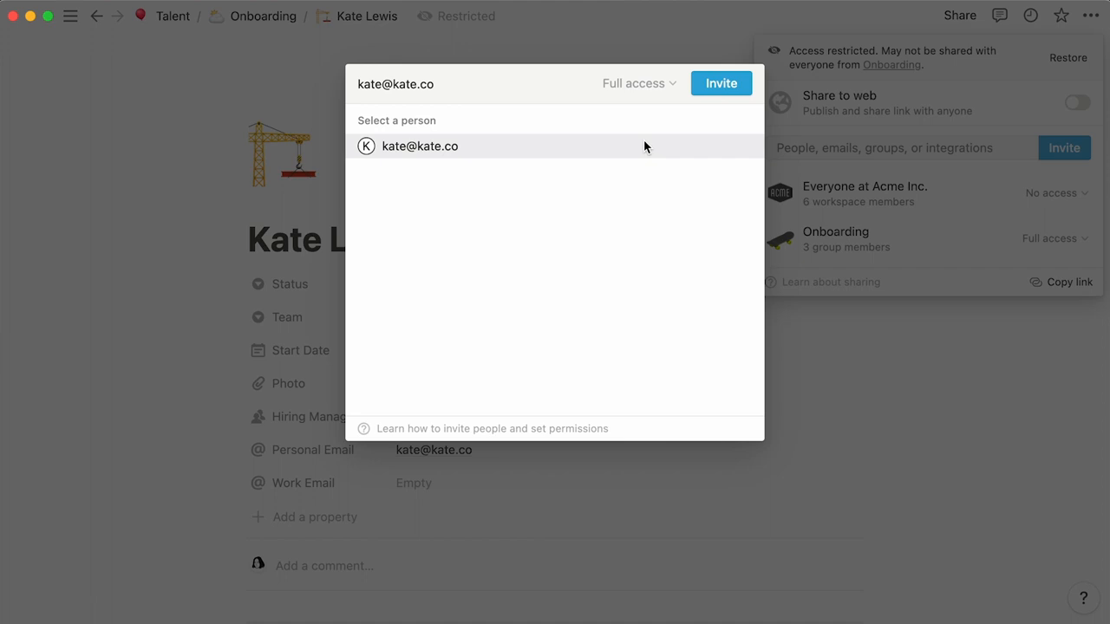
left_click(720, 82)
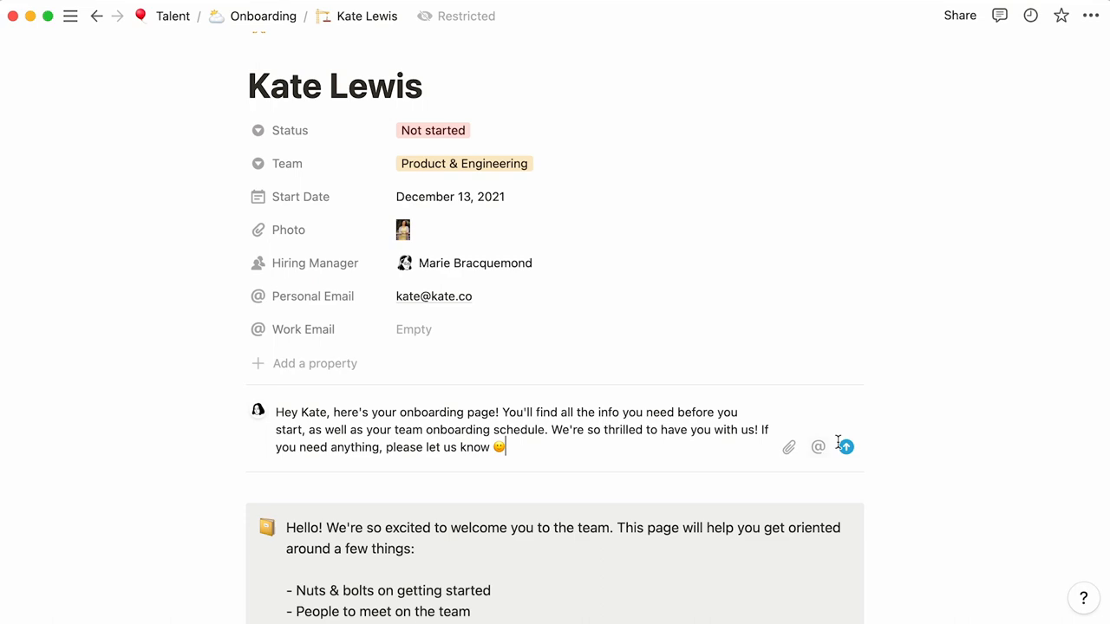
scroll("down", 3)
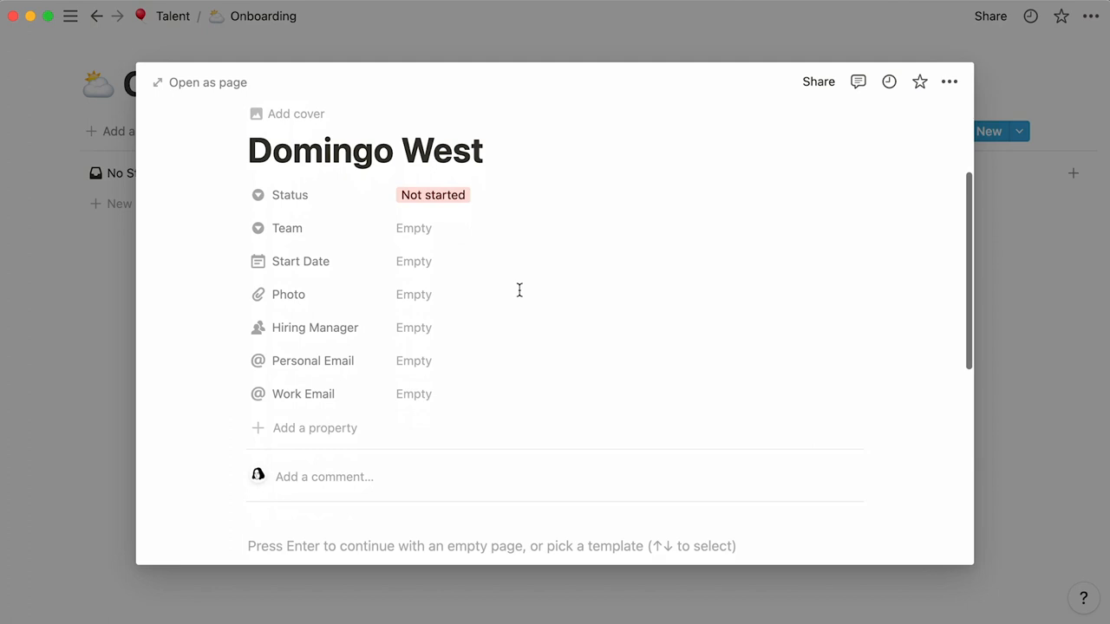
scroll("down", 3)
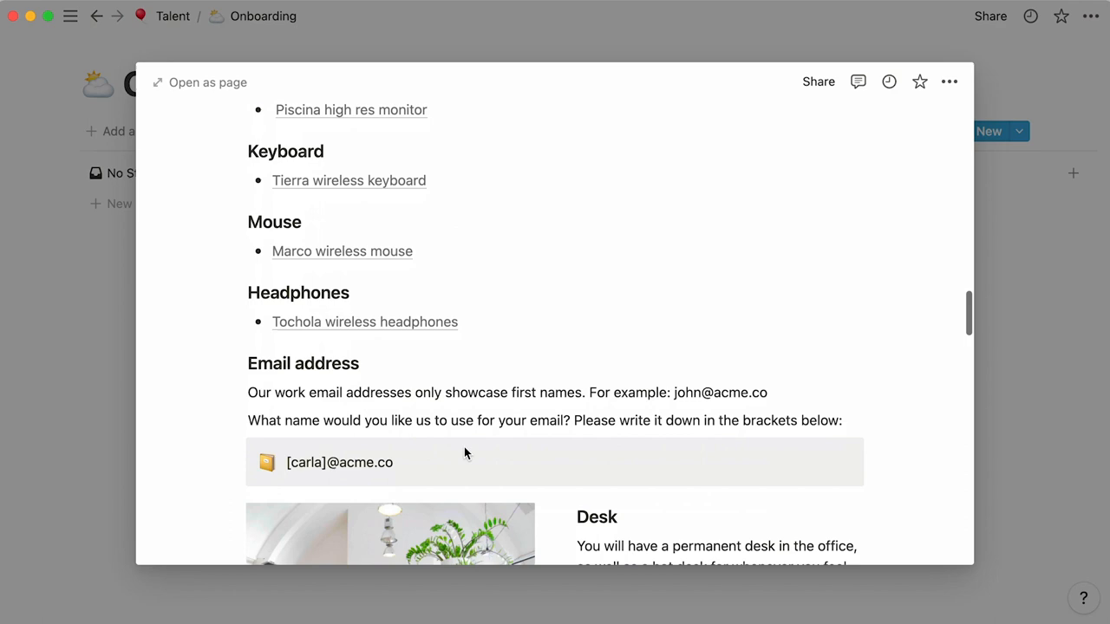
scroll("down", 3)
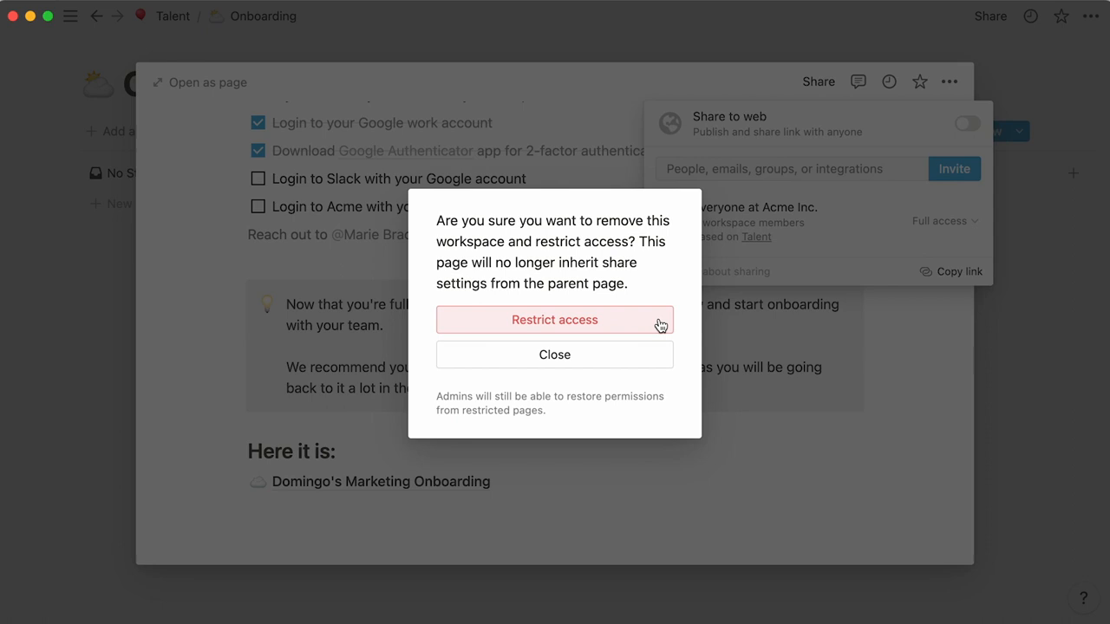
left_click(554, 319)
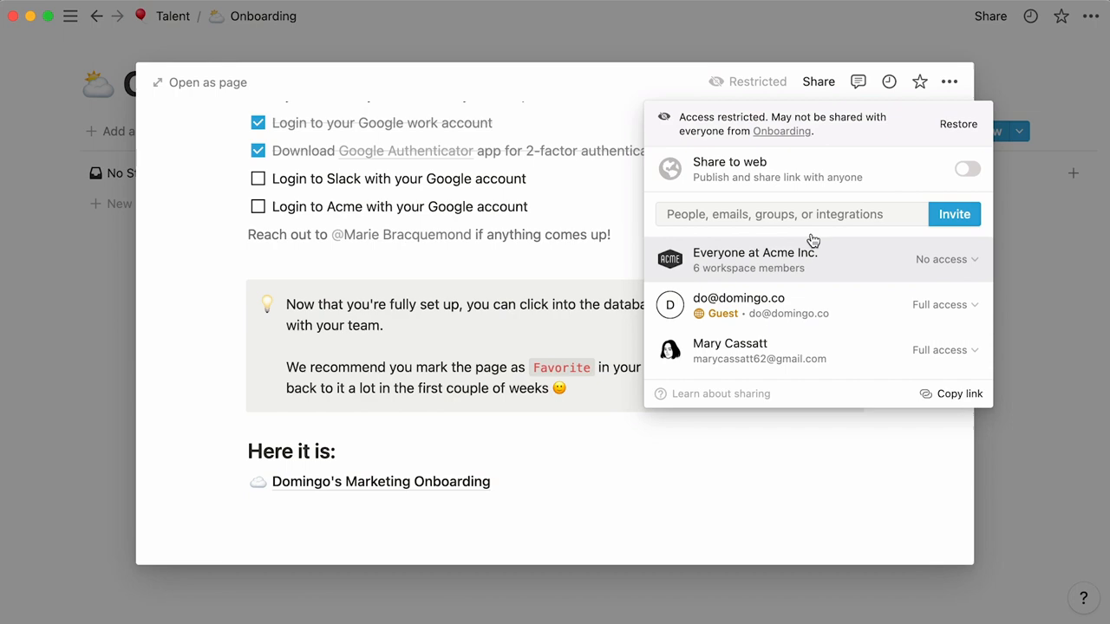
left_click(780, 215)
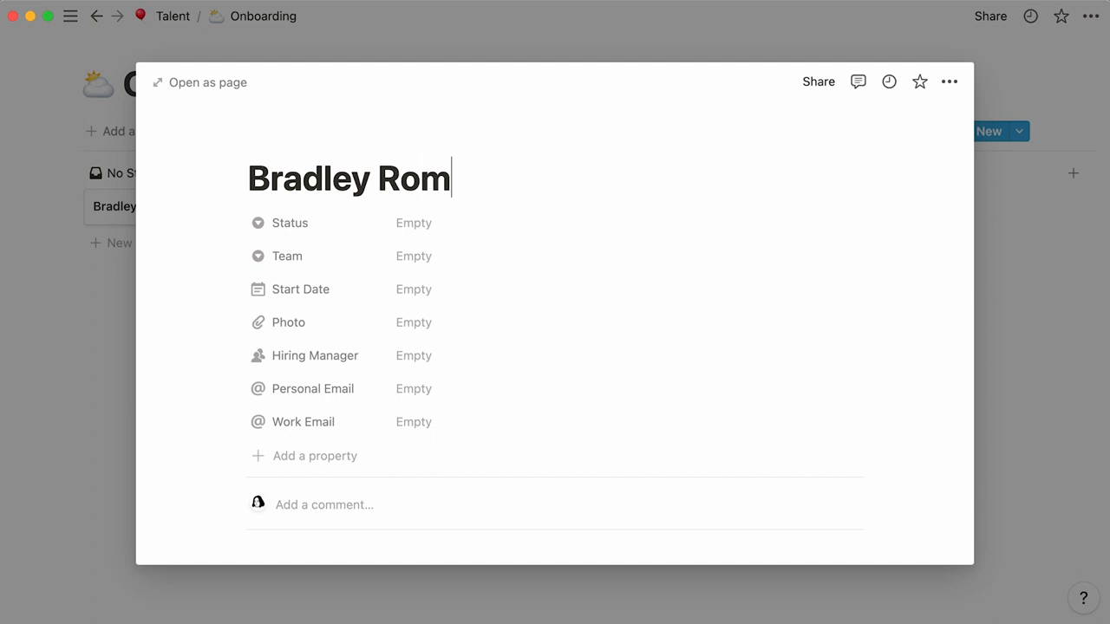
key("Escape")
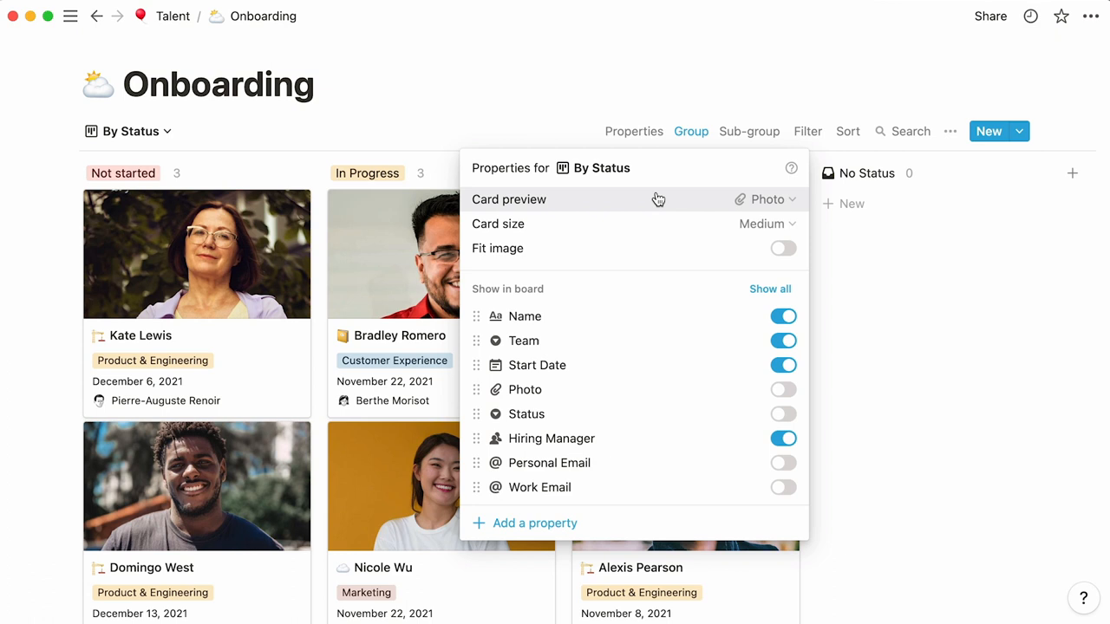
left_click(766, 199)
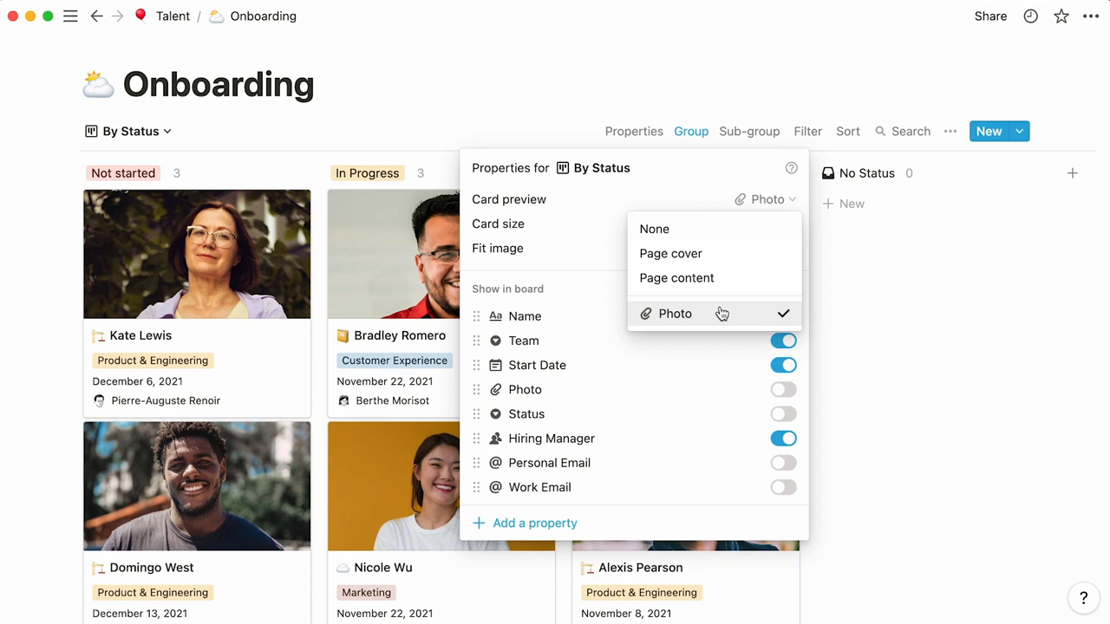
mouse_move(753, 279)
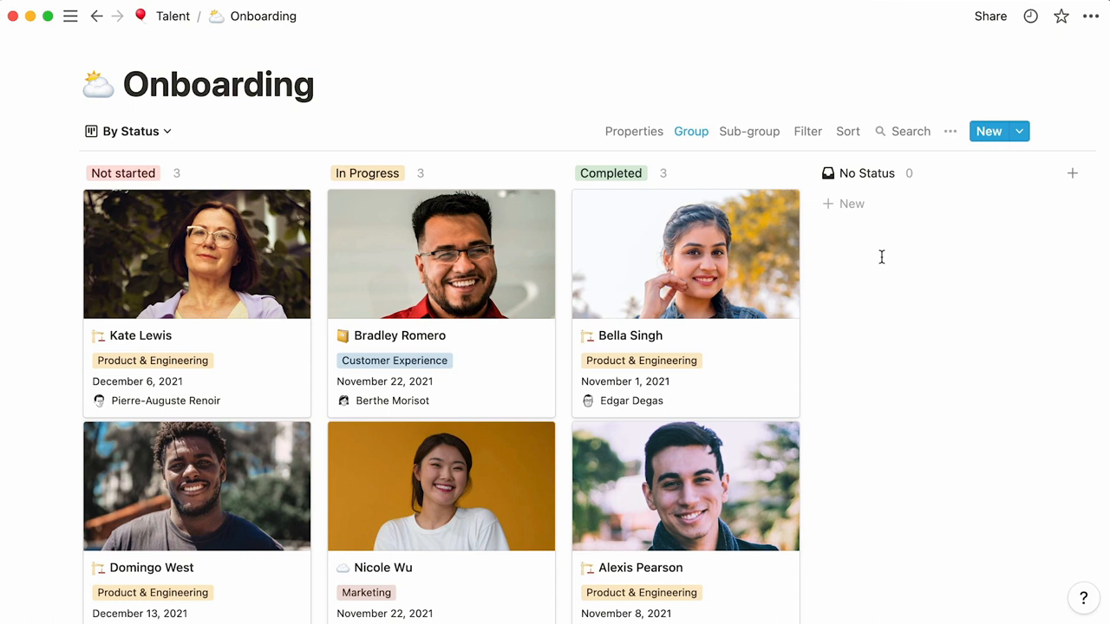
left_click(197, 254)
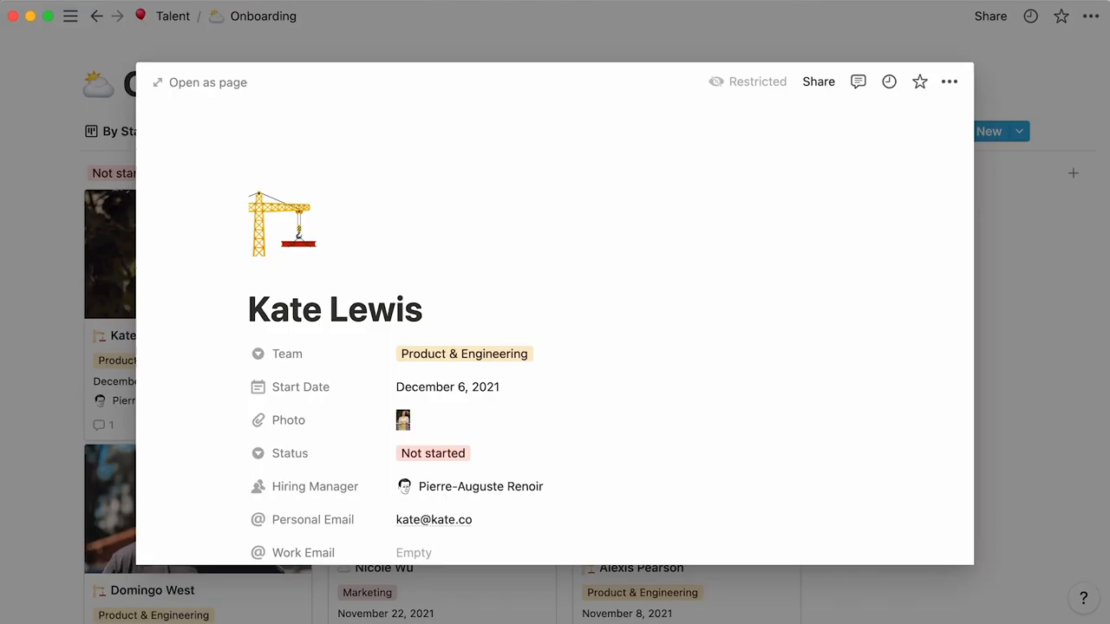
left_click(200, 82)
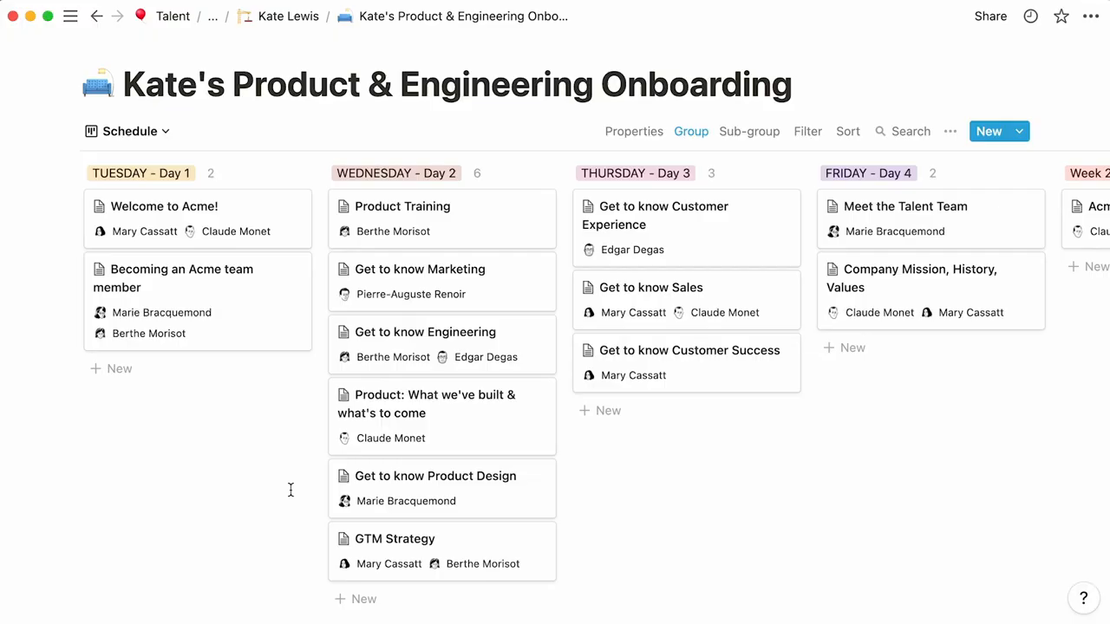